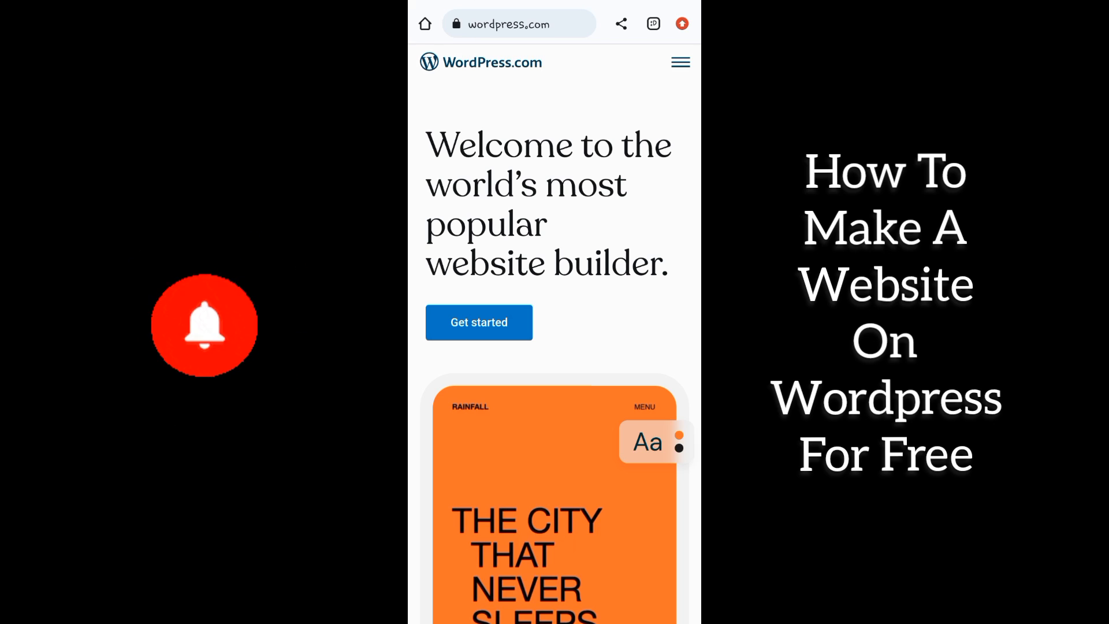
# Reload wordpress.com from the address bar so the homepage welcome screen shows again.
pyautogui.click(201, 327)
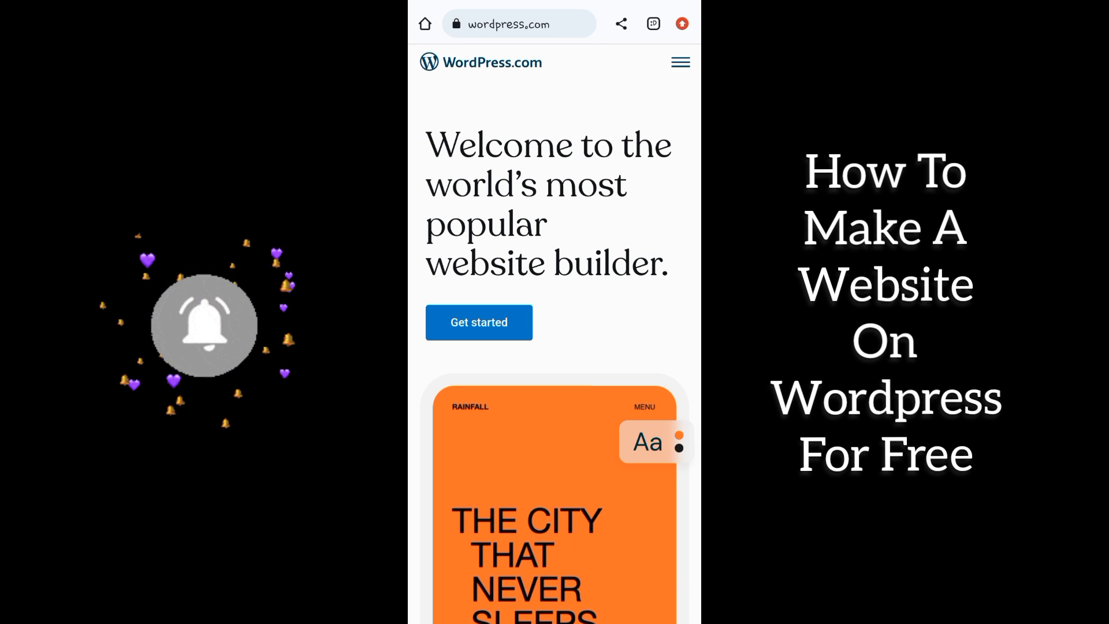
pyautogui.scroll(-3)
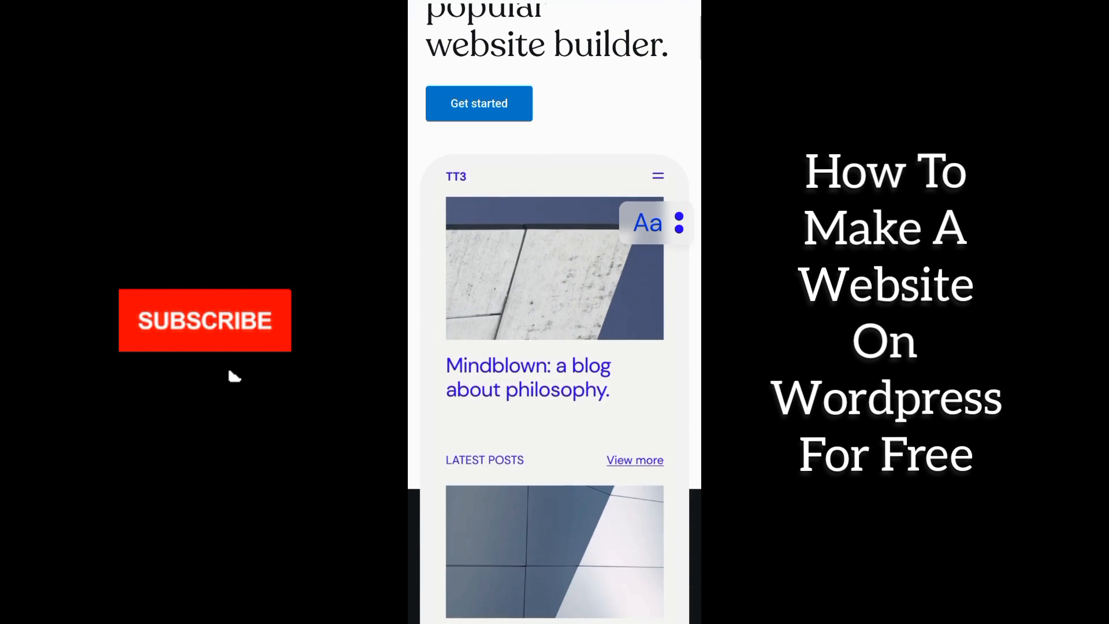
pyautogui.click(204, 320)
pyautogui.write('wordpress')
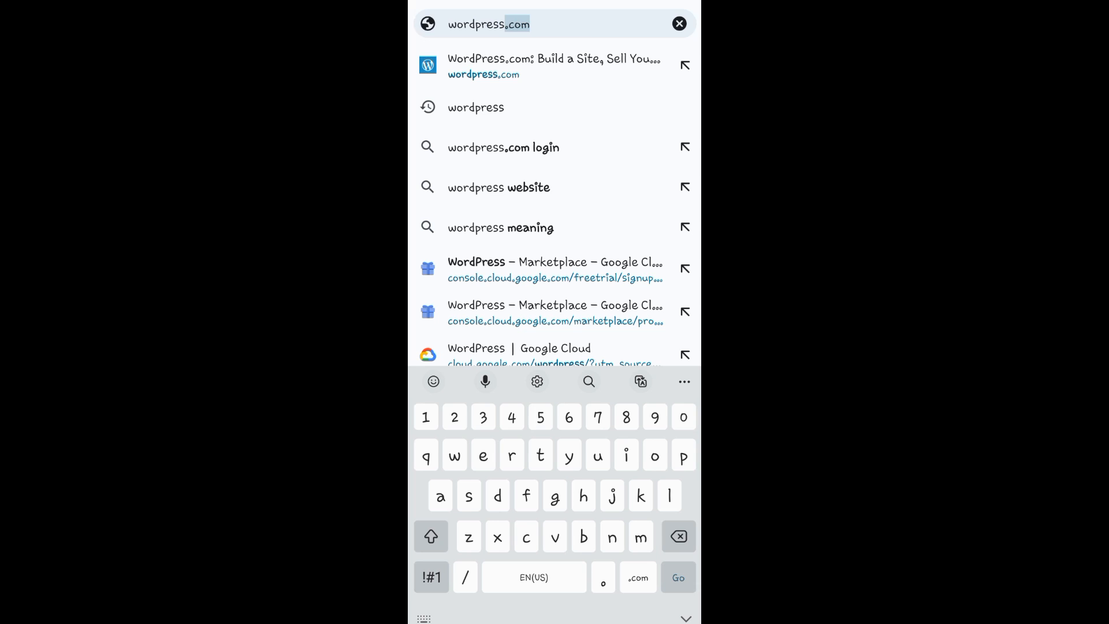
pyautogui.click(552, 60)
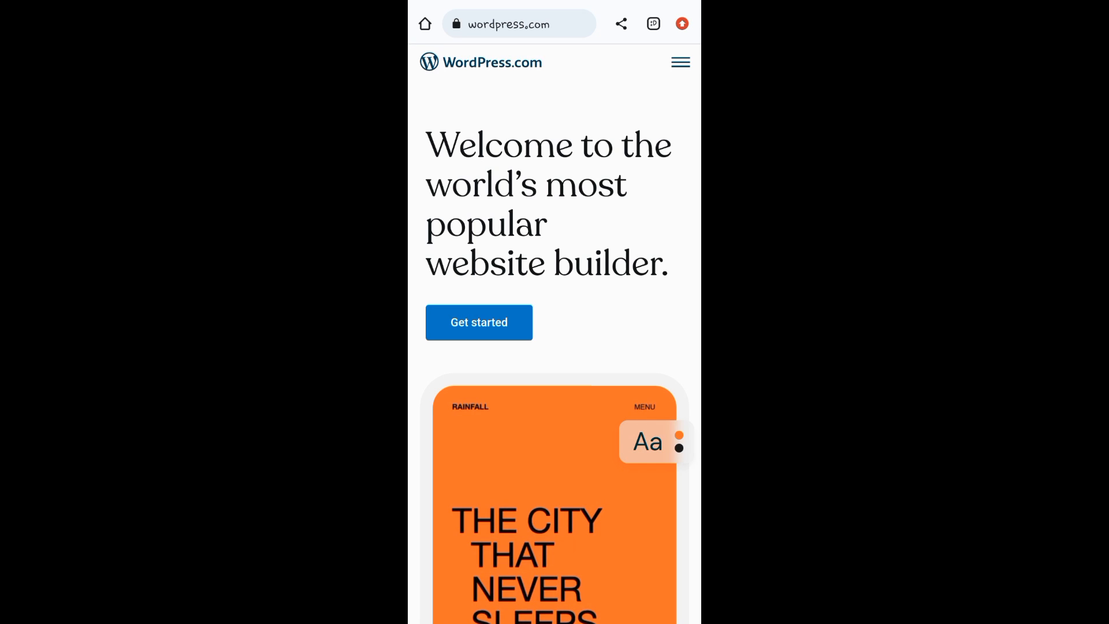
pyautogui.scroll(-3)
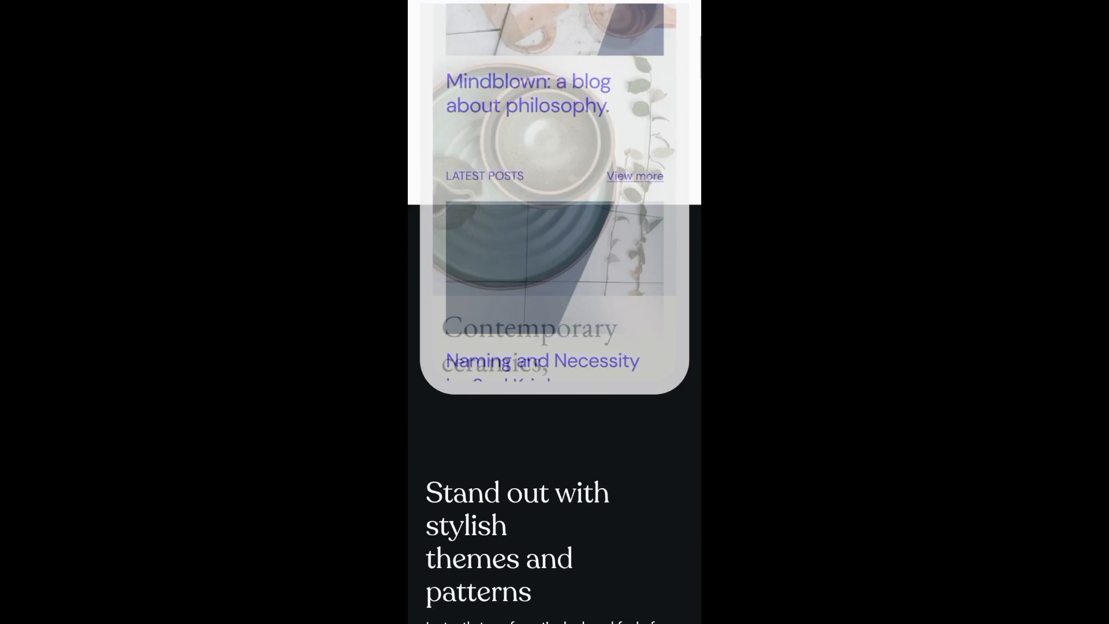
pyautogui.scroll(-3)
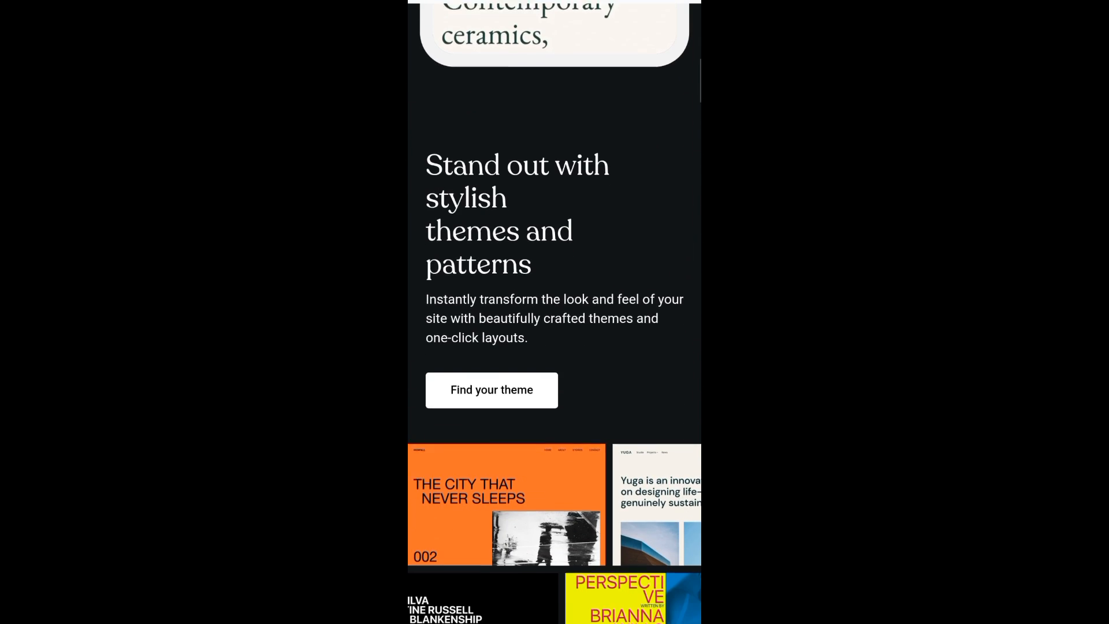
pyautogui.scroll(-3)
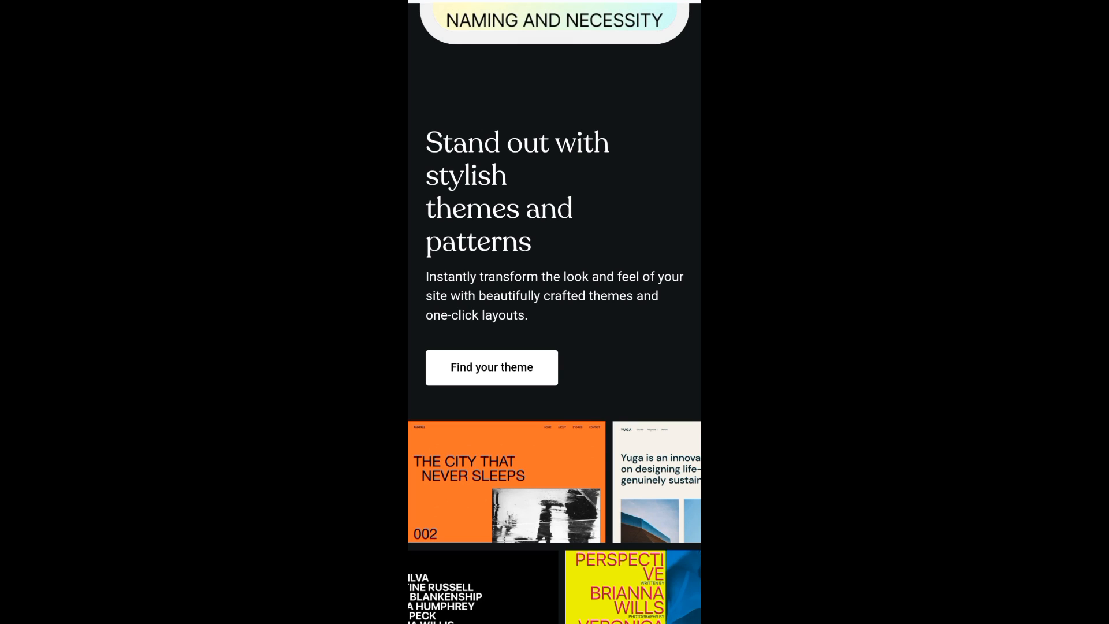
pyautogui.scroll(-3)
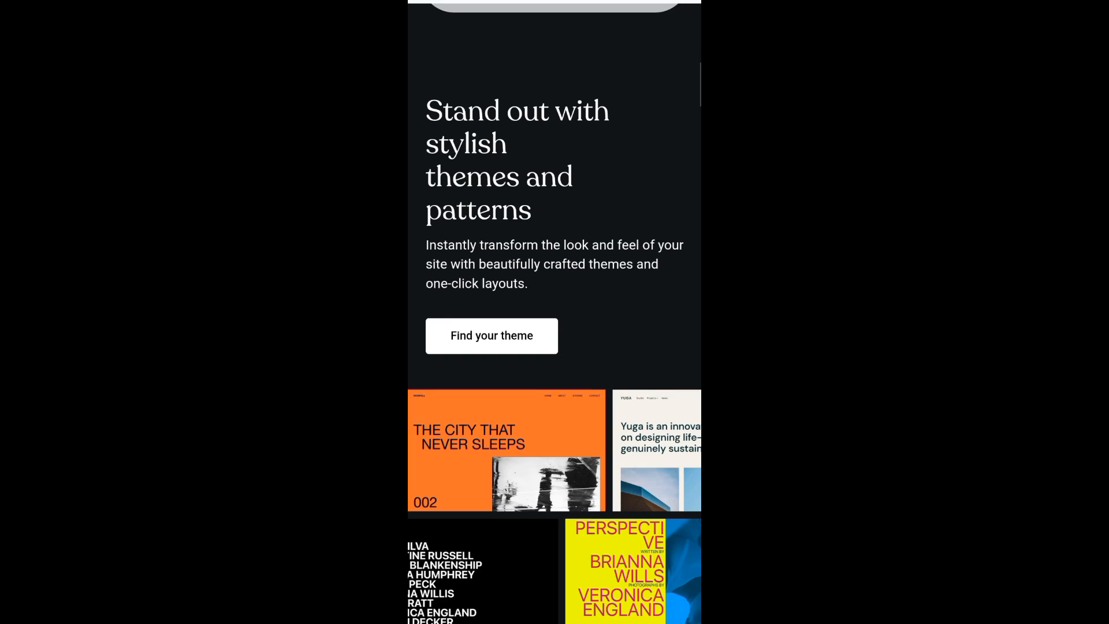
pyautogui.scroll(-3)
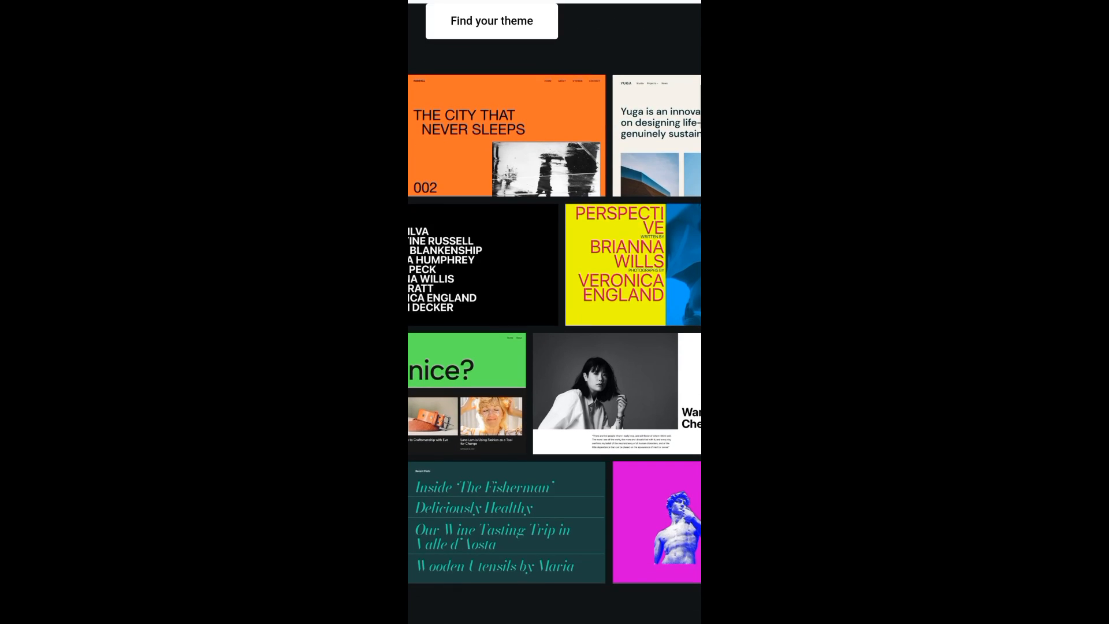
pyautogui.scroll(-3)
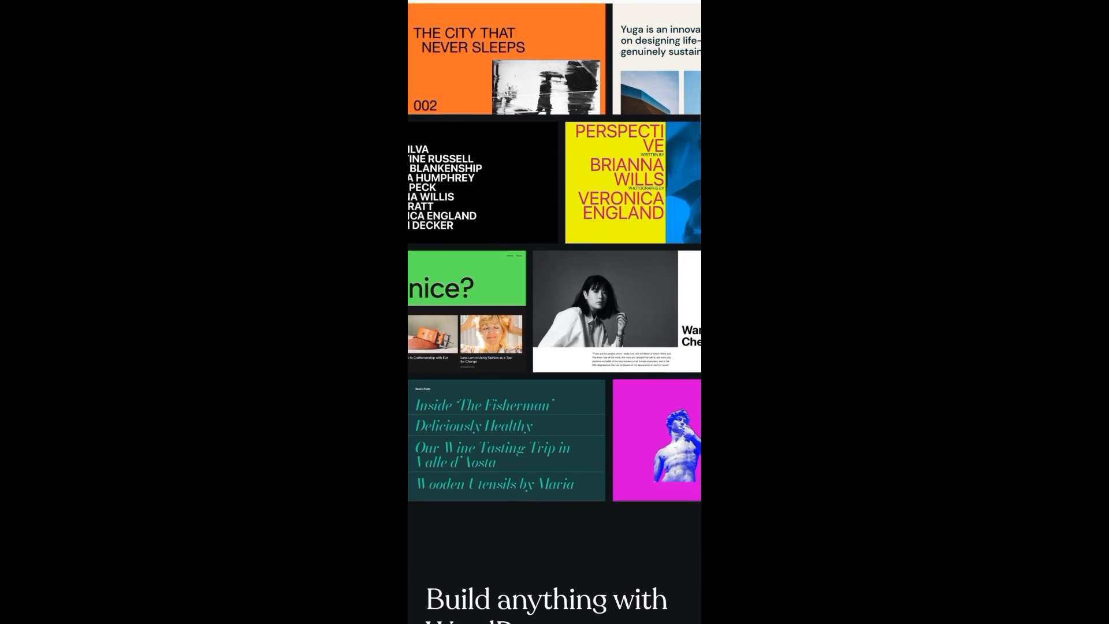
pyautogui.scroll(-3)
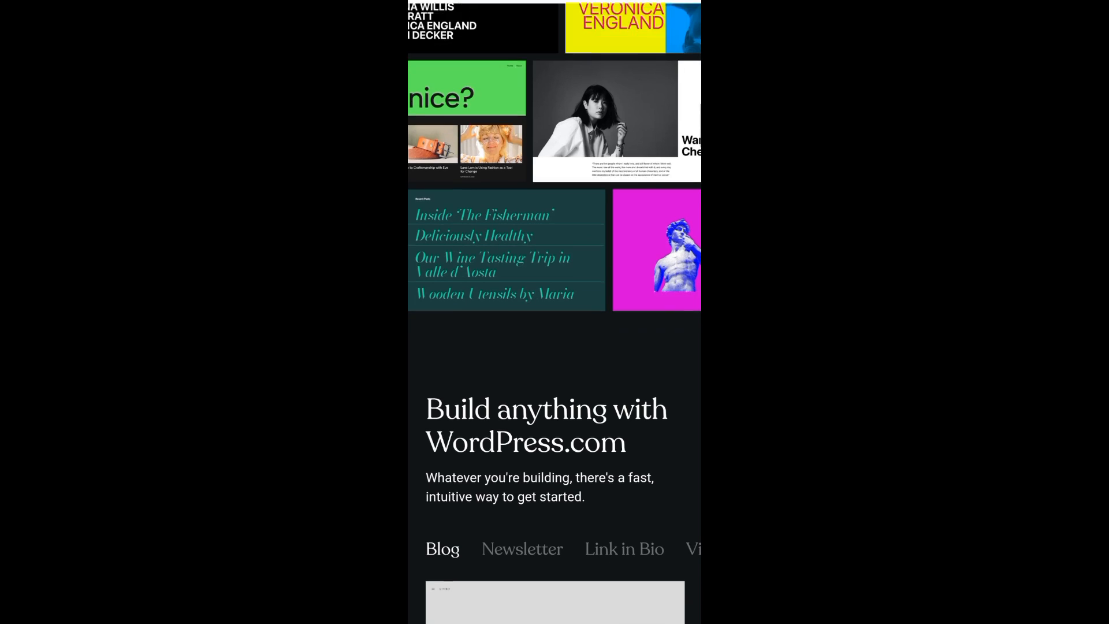
pyautogui.scroll(-3)
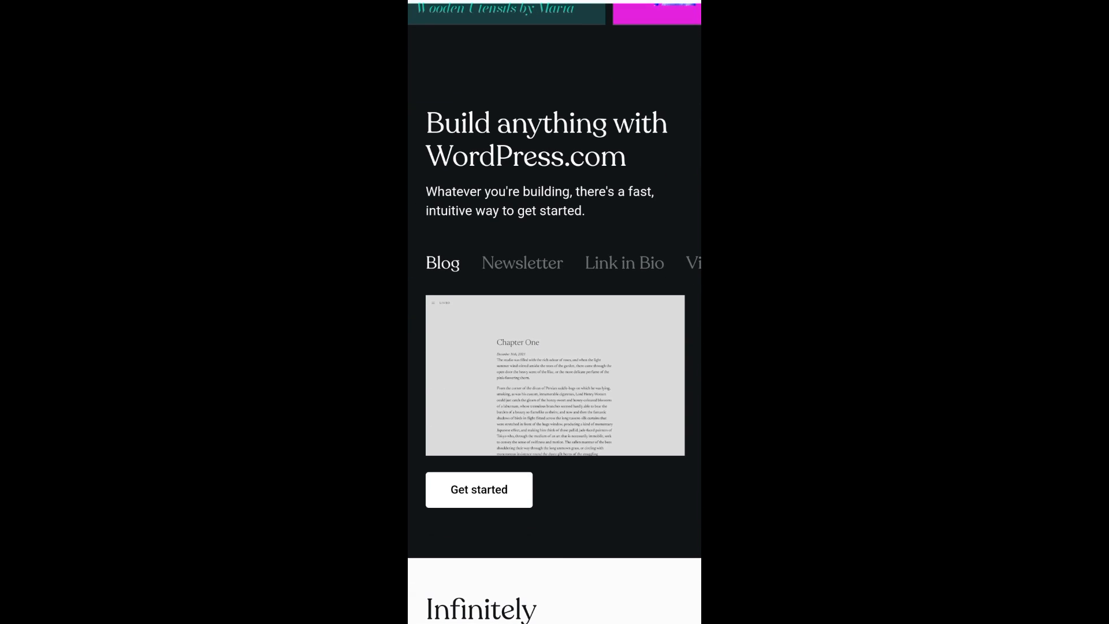
# Preview the Newsletter, Video and Course example site types under 'Build anything'.
pyautogui.scroll(-3)
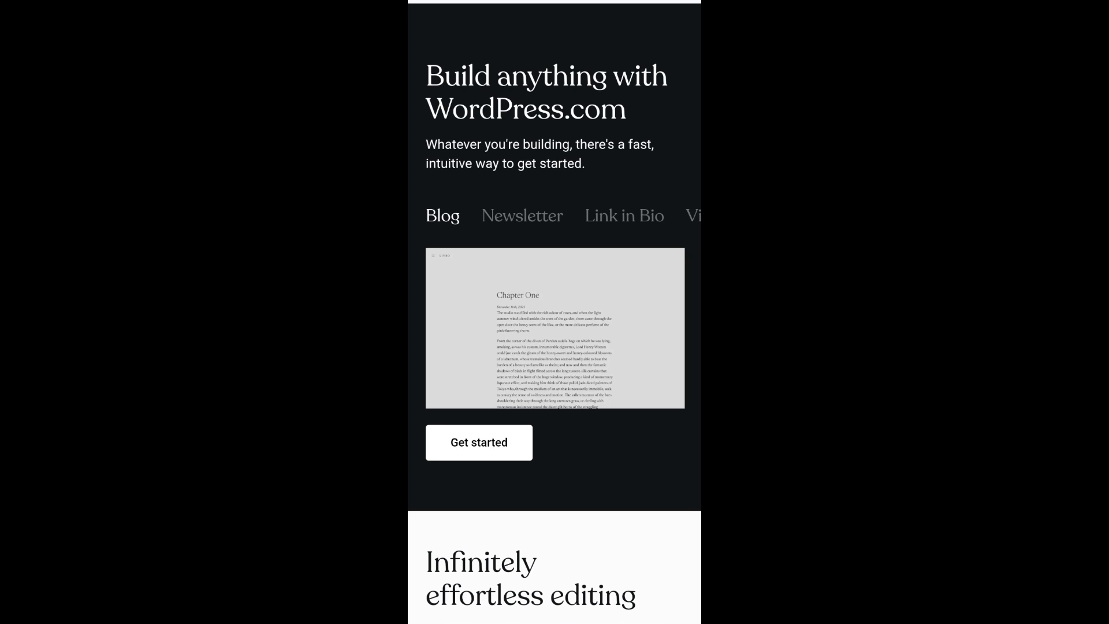
pyautogui.click(521, 215)
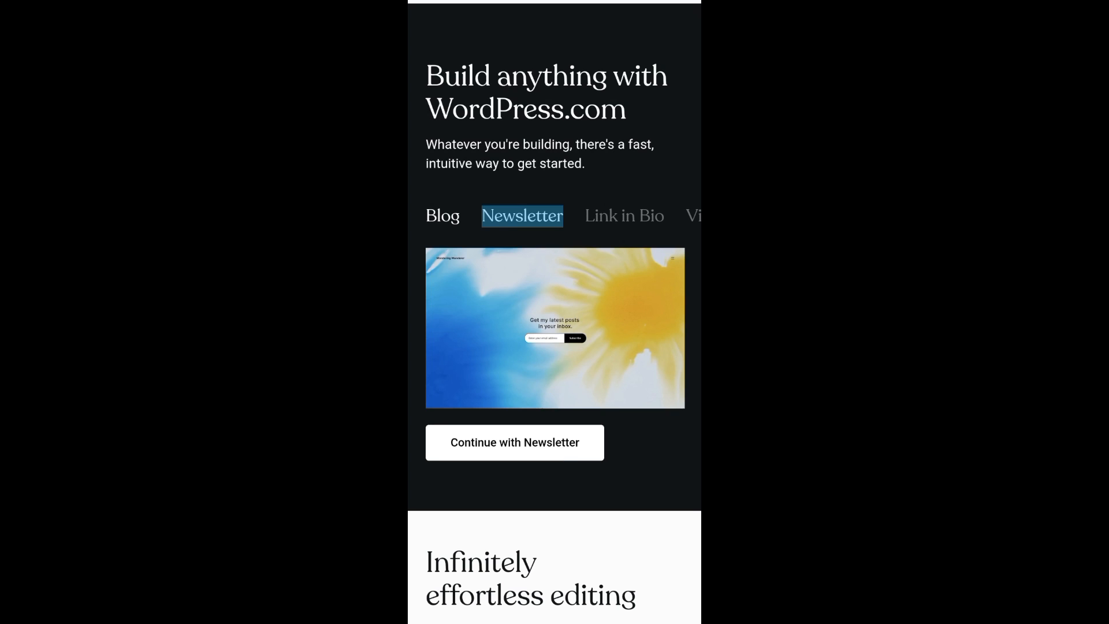
pyautogui.click(624, 216)
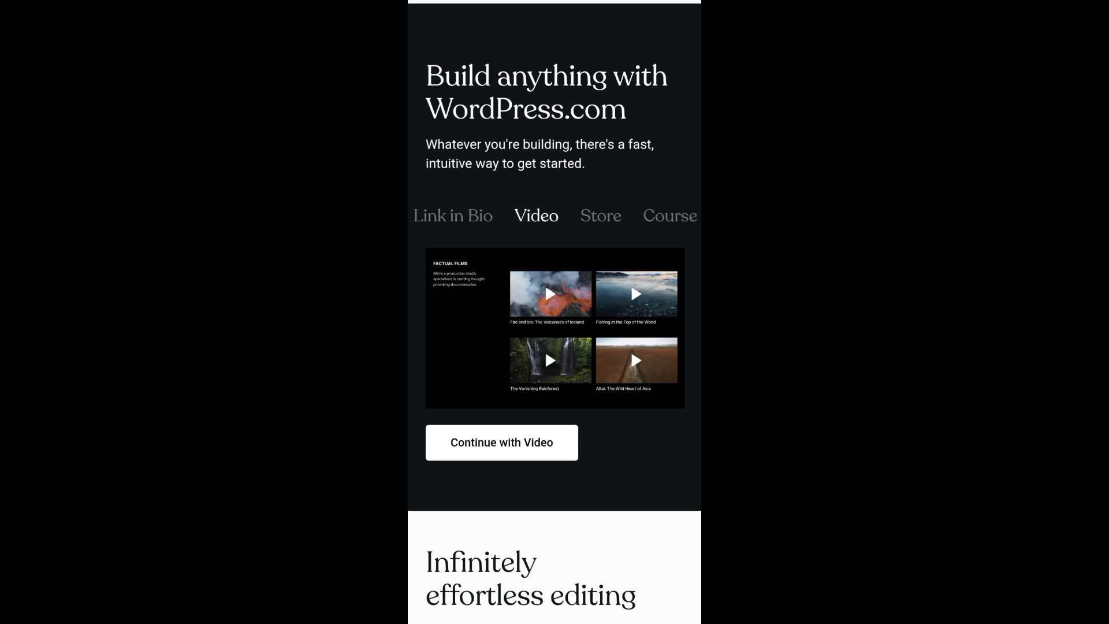
pyautogui.click(601, 216)
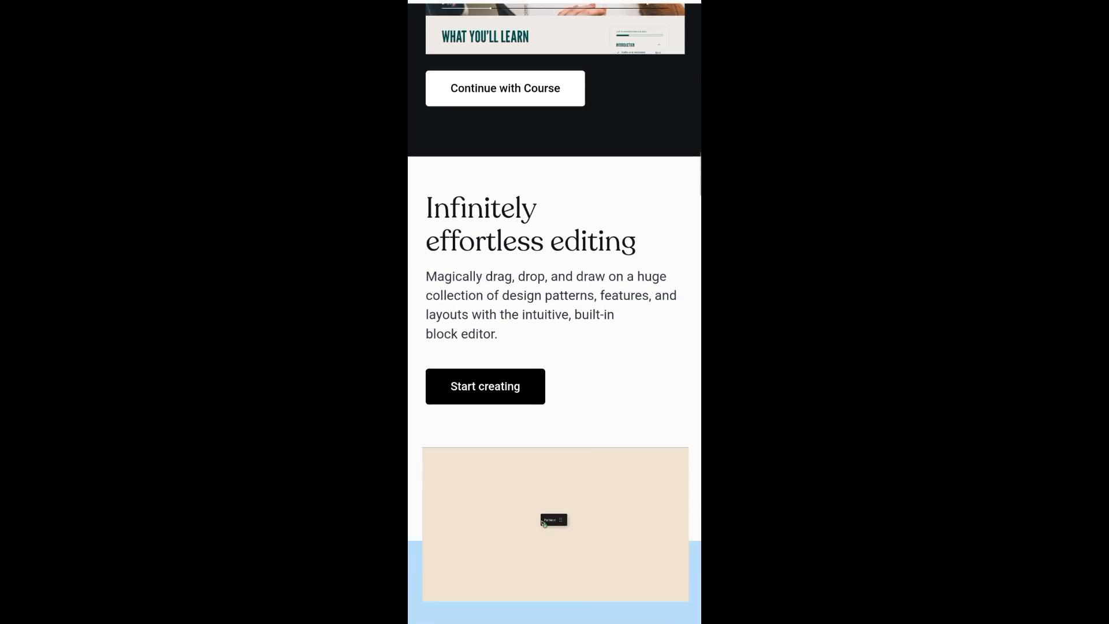
pyautogui.scroll(-3)
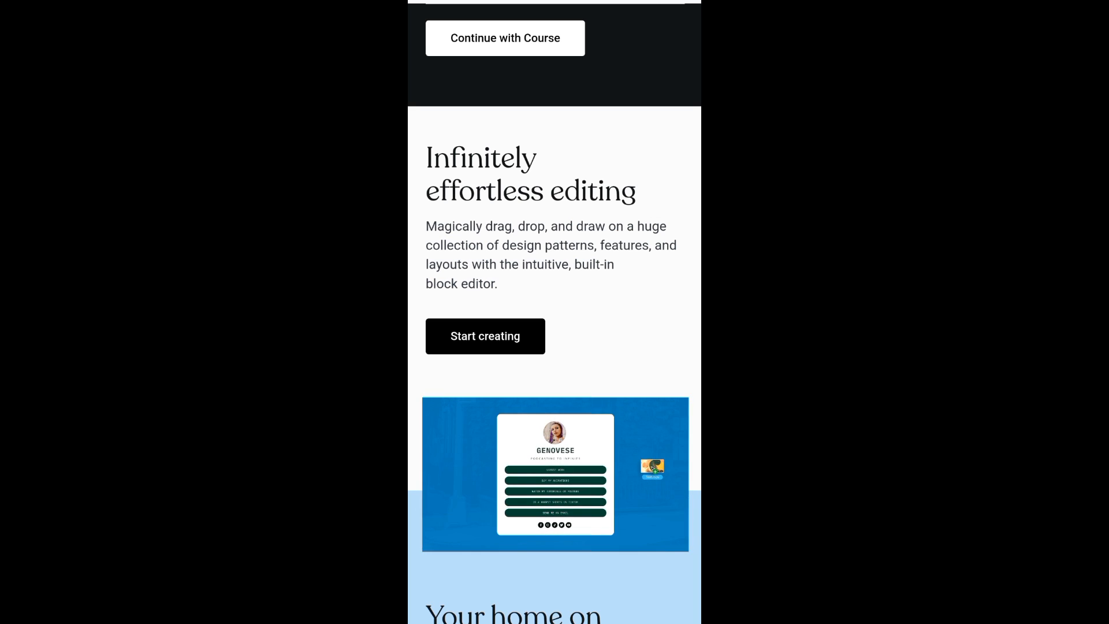
pyautogui.scroll(-3)
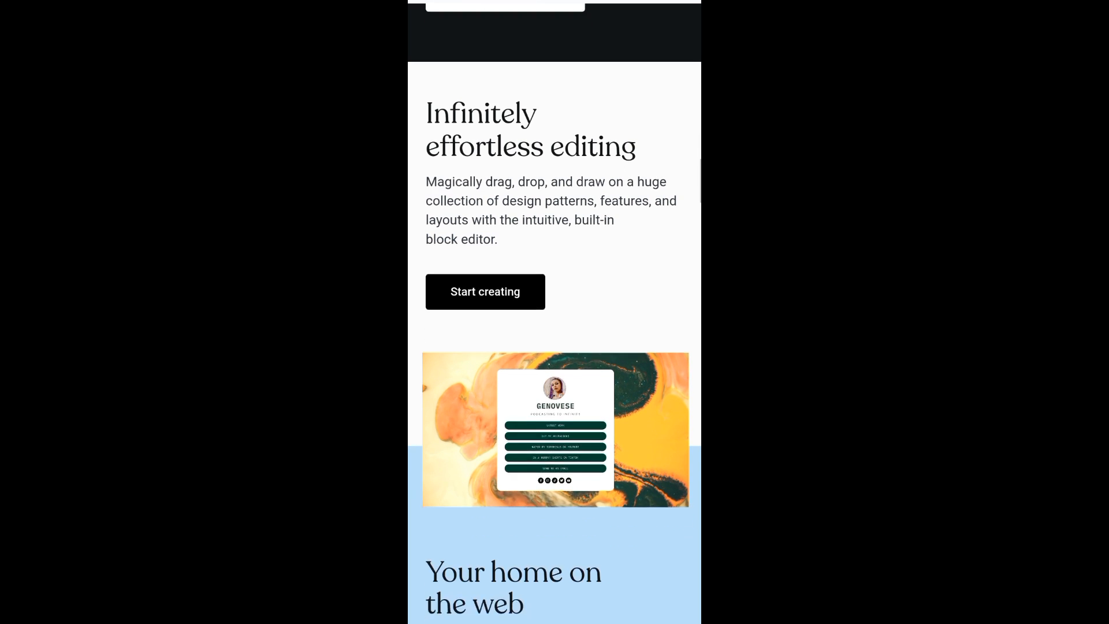
pyautogui.scroll(-3)
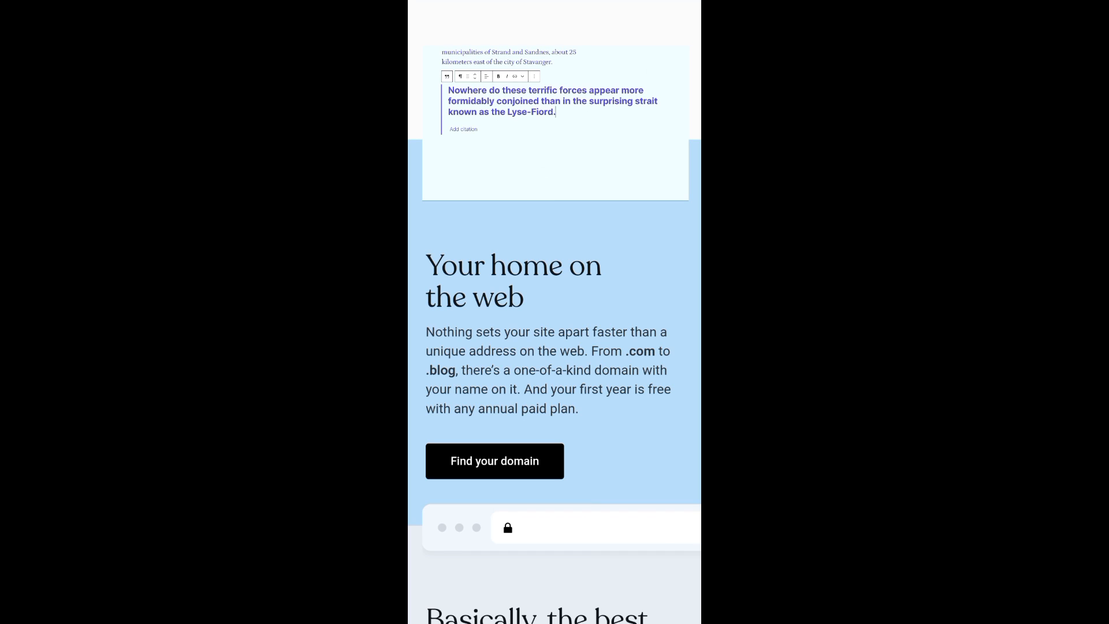
pyautogui.scroll(-3)
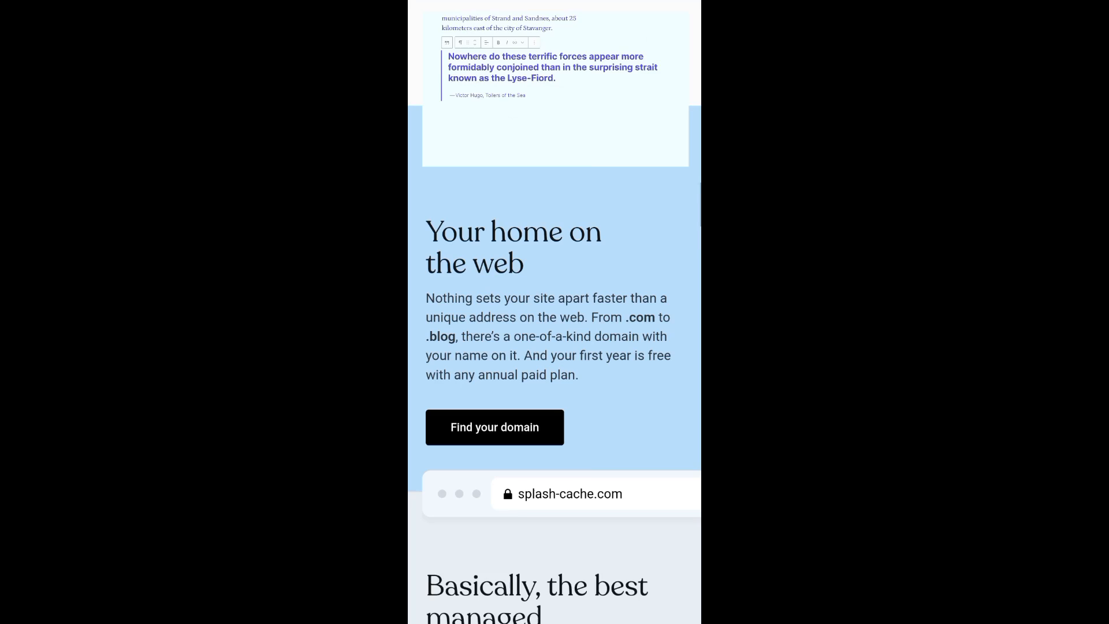
pyautogui.scroll(-3)
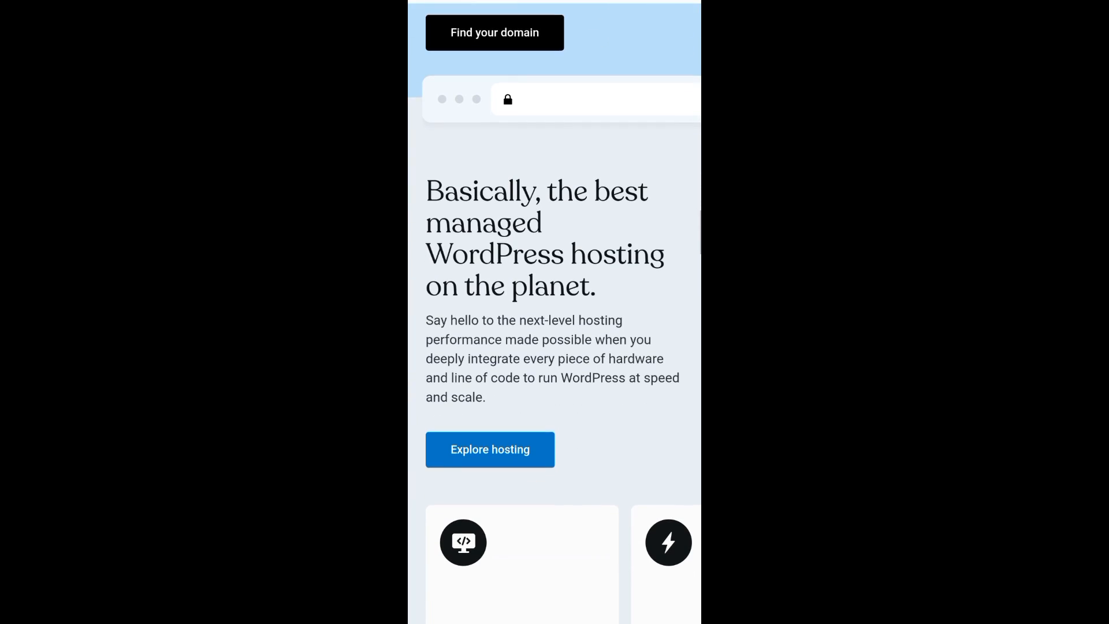
pyautogui.write('blue-sky-api.com')
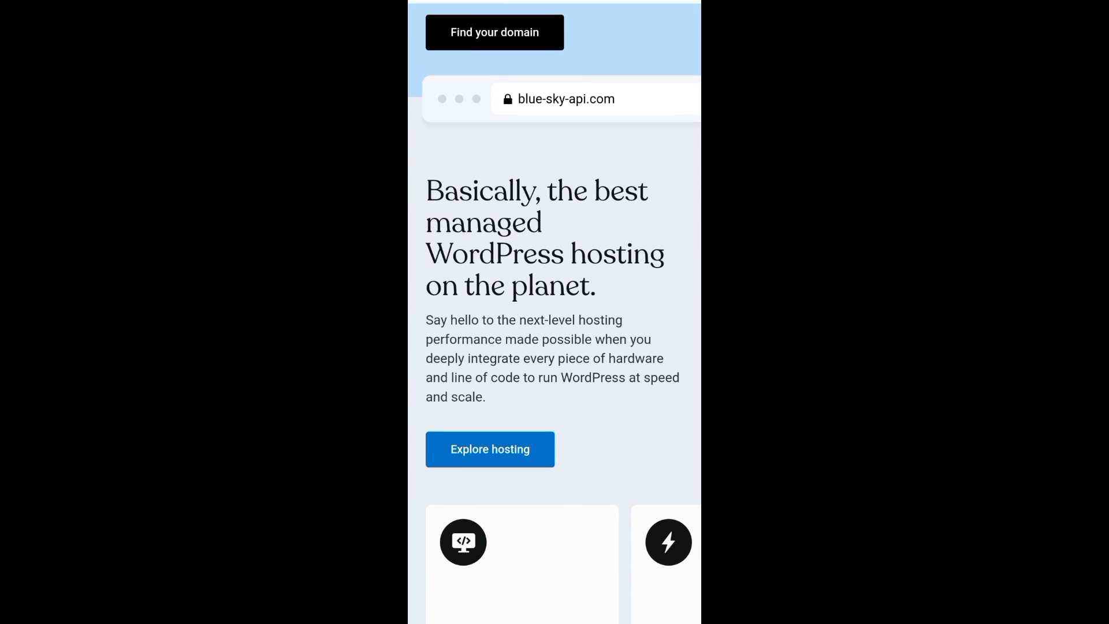
pyautogui.write('j')
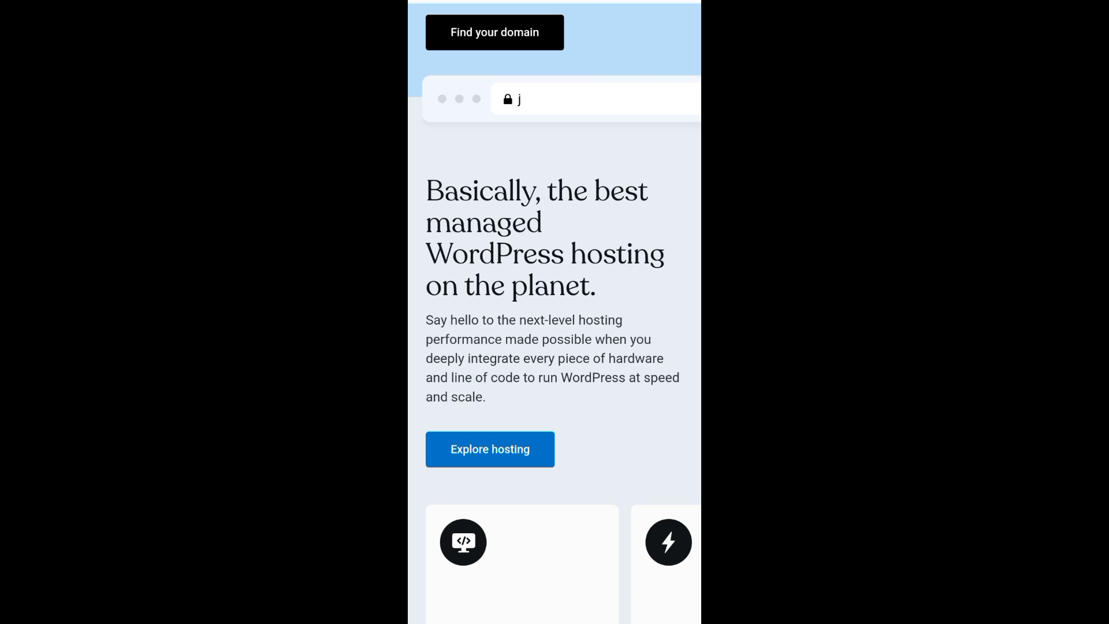
pyautogui.write('ava-script-coffee-sip.com')
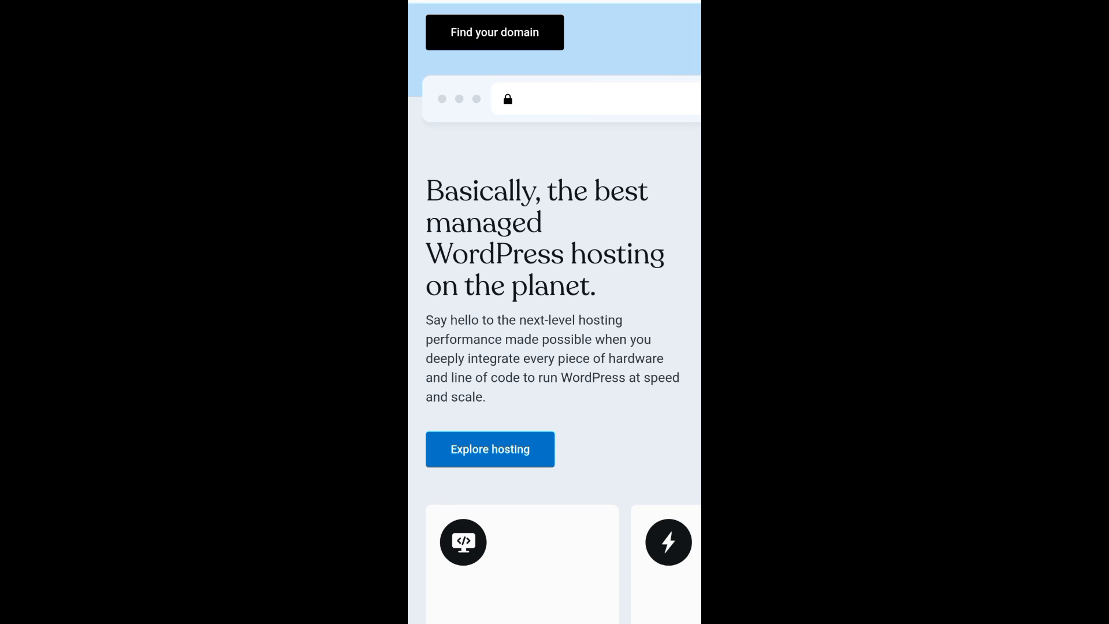
pyautogui.write('upload-down-code.com')
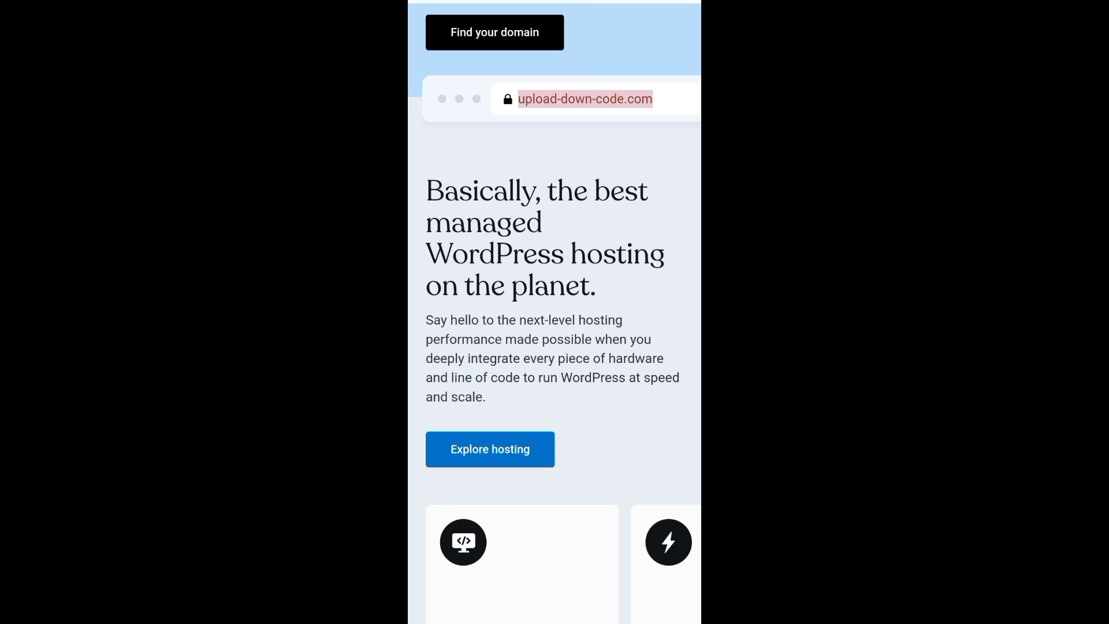
pyautogui.scroll(-3)
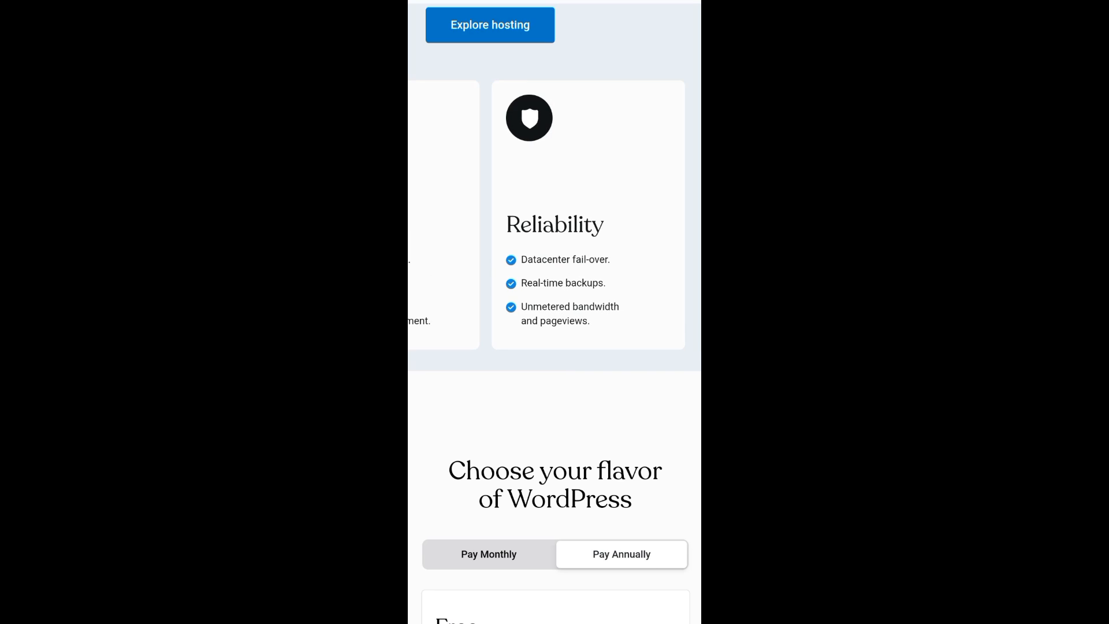
# Scroll past the Premium, Business, Commerce and Enterprise plan cards to Compare plans.
pyautogui.scroll(-3)
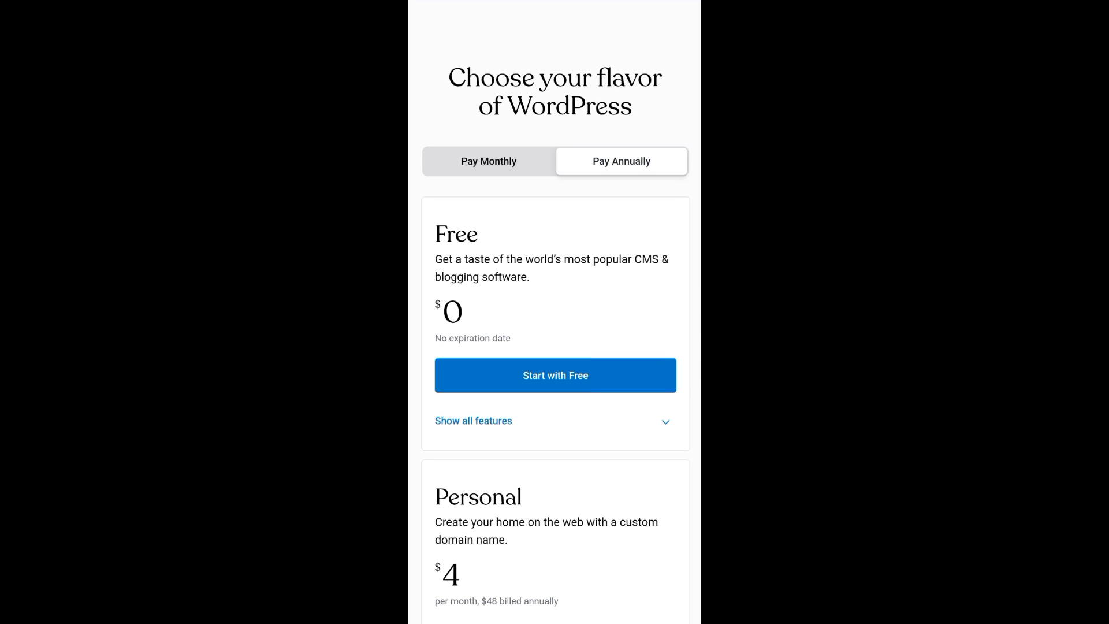
pyautogui.scroll(-3)
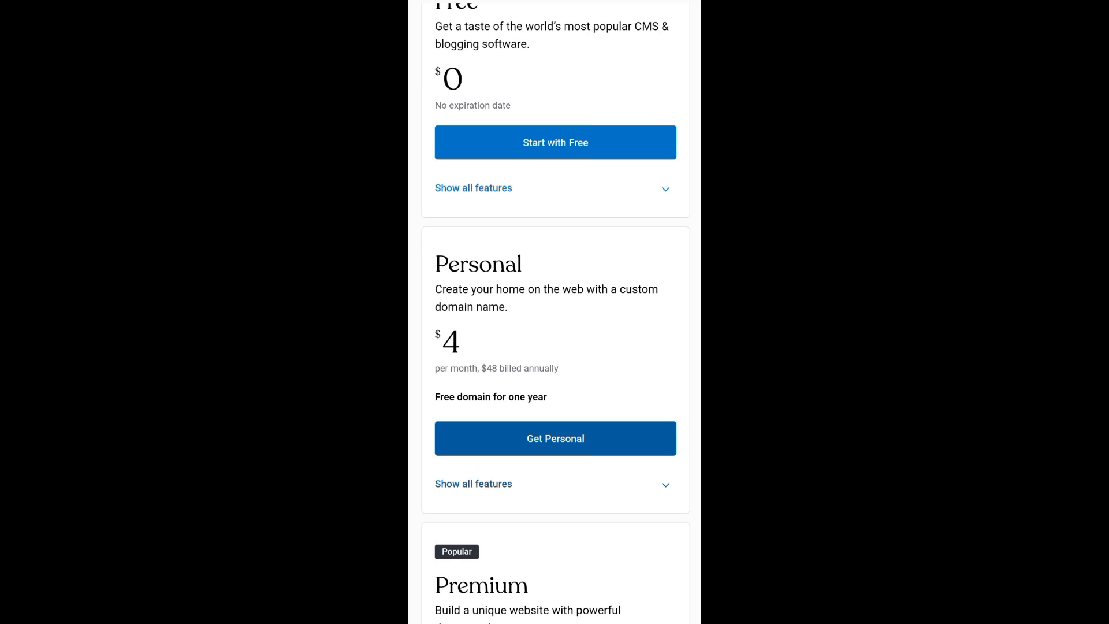
pyautogui.scroll(-3)
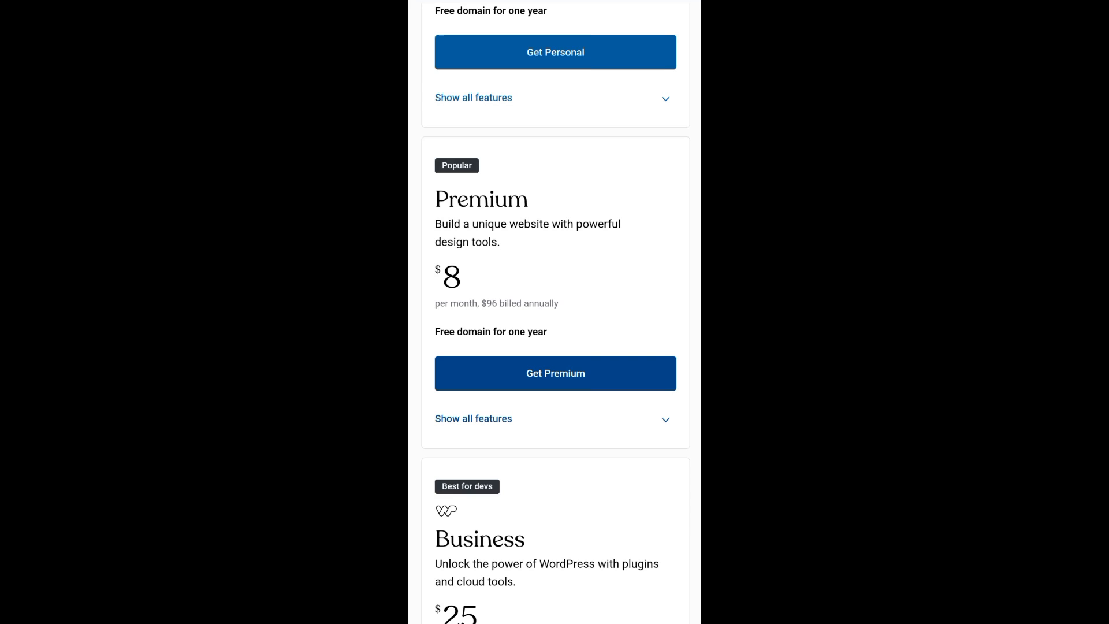
pyautogui.scroll(-3)
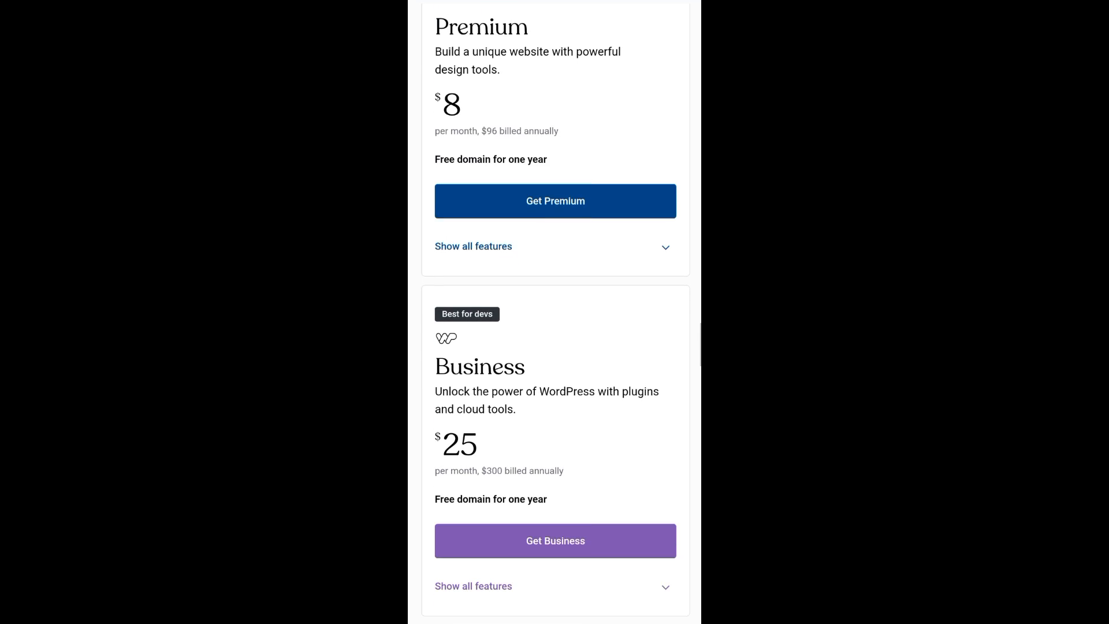
pyautogui.scroll(-3)
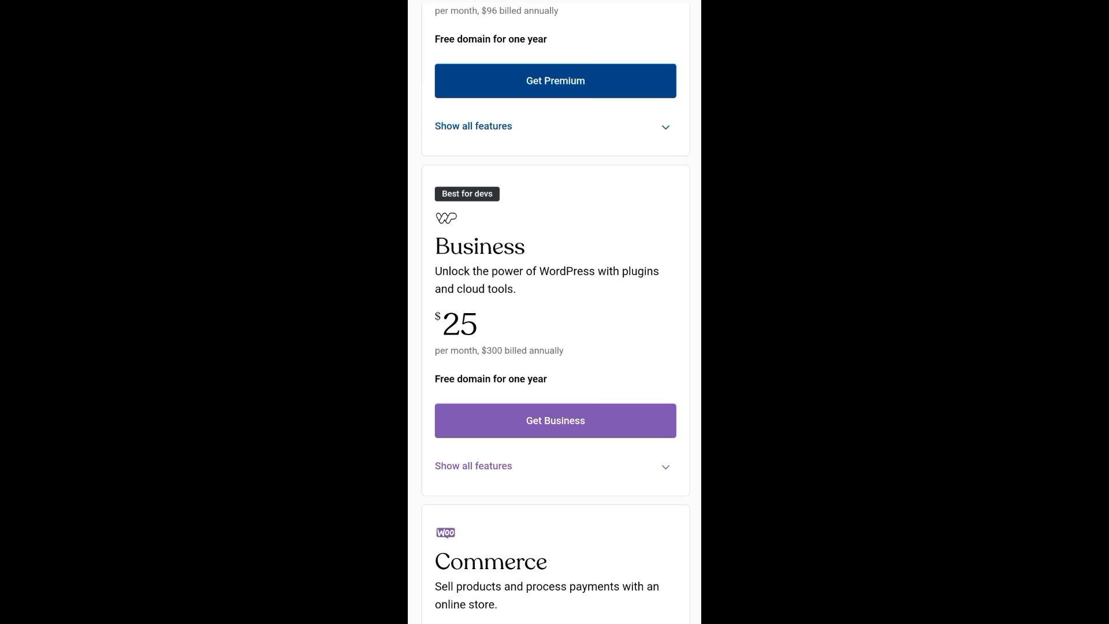
pyautogui.scroll(-3)
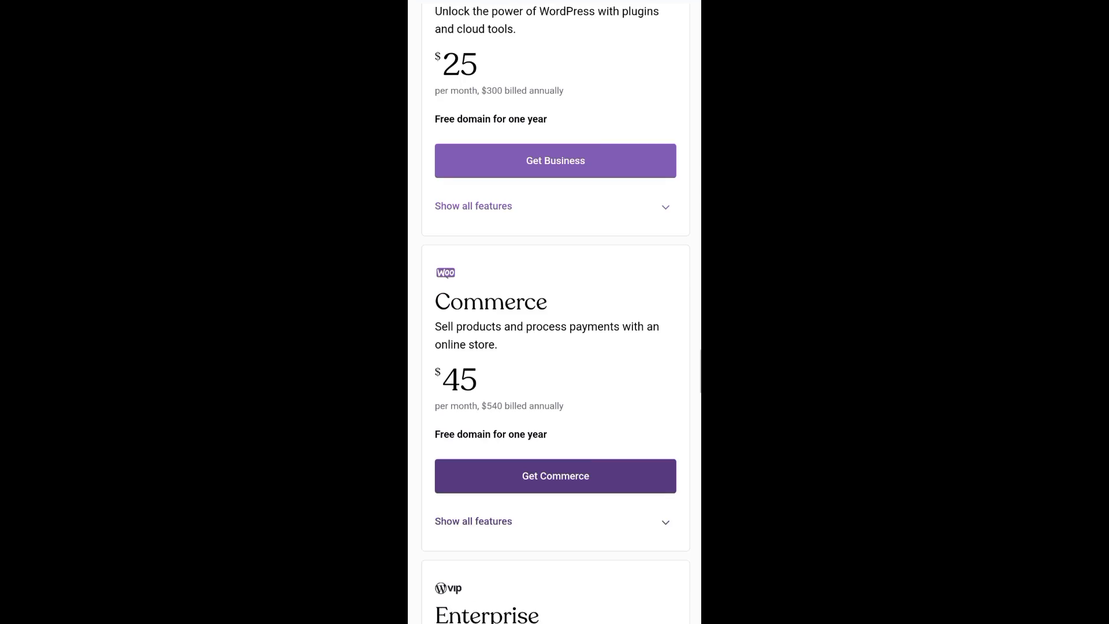
pyautogui.scroll(-3)
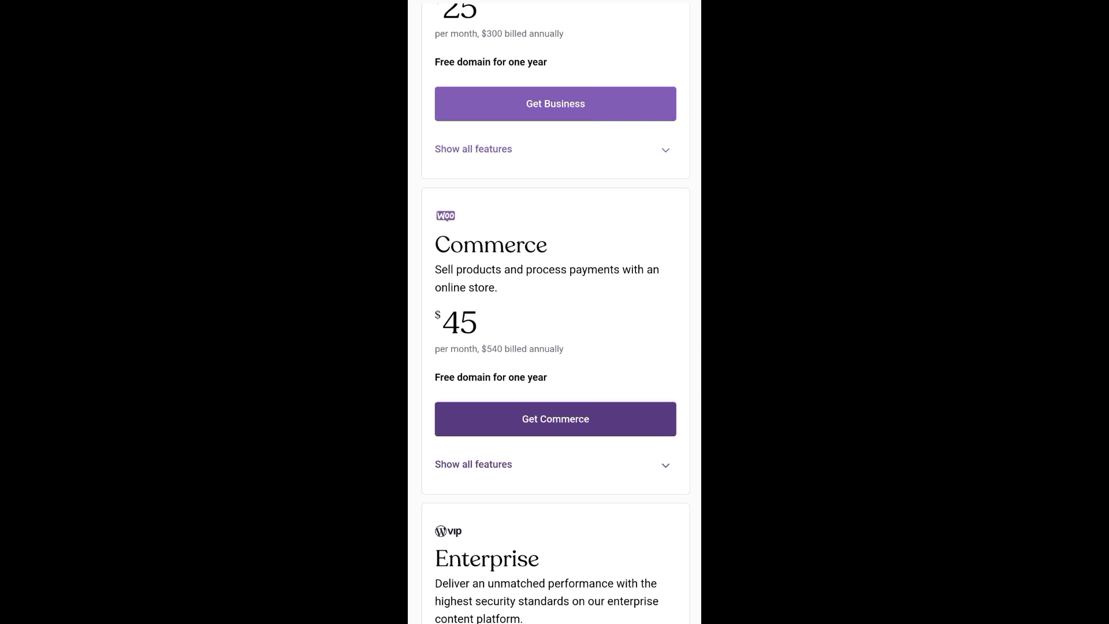
pyautogui.scroll(-3)
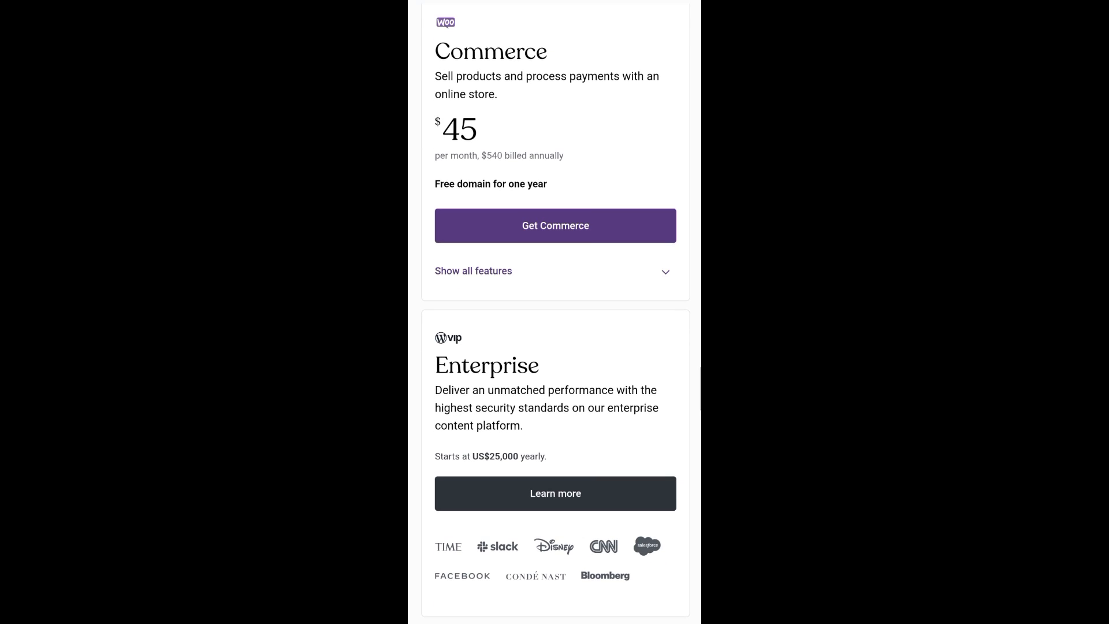
pyautogui.scroll(-3)
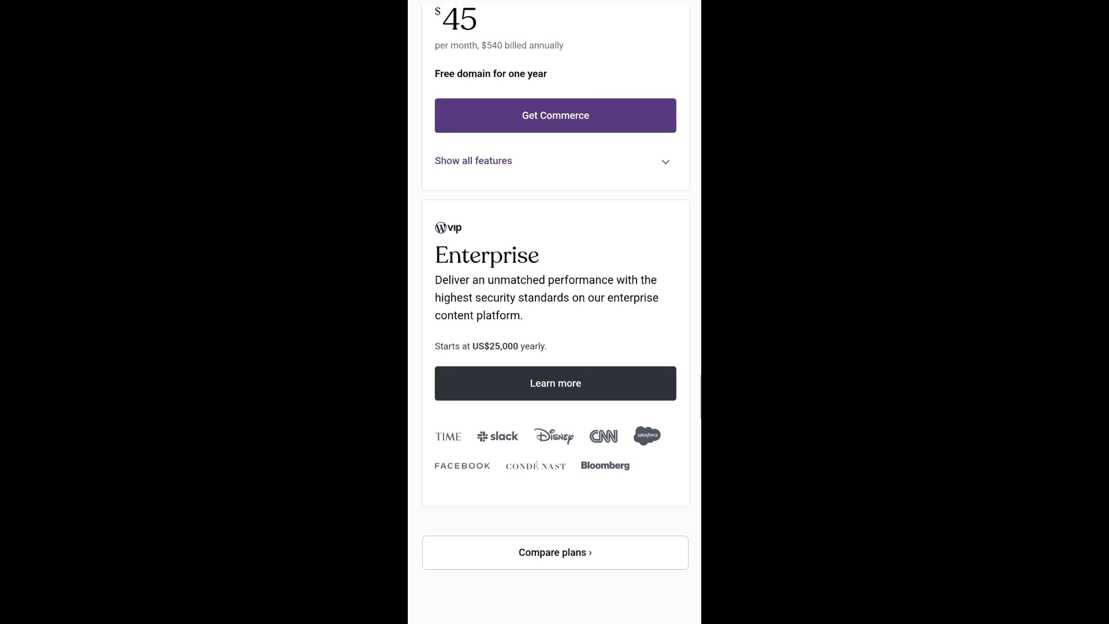
pyautogui.scroll(-3)
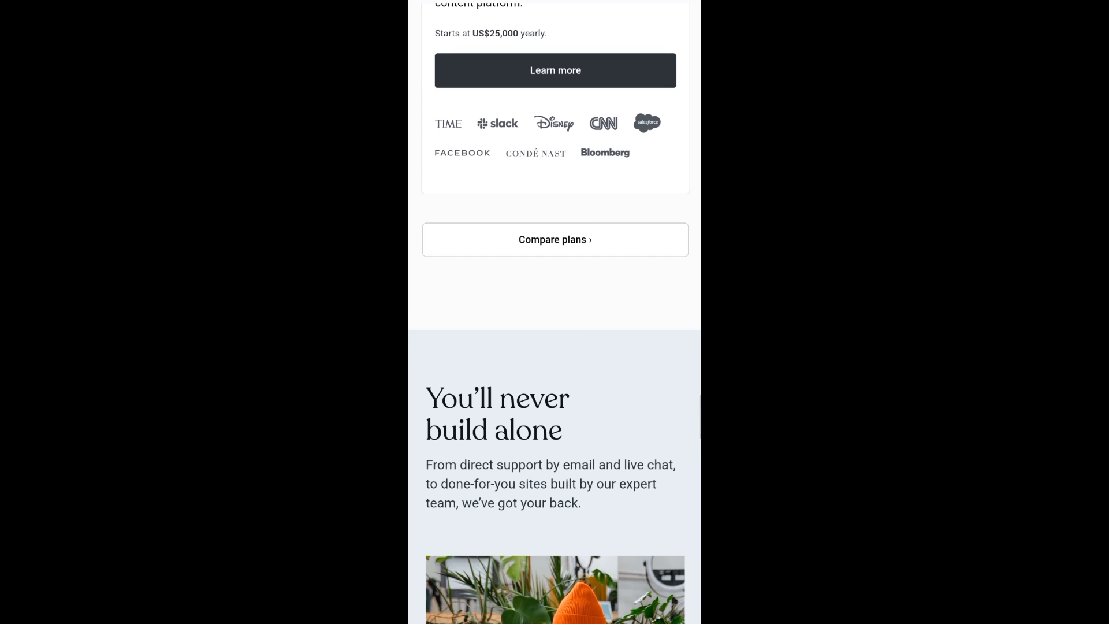
# Scroll through the 'You'll never build alone' support section, then back up to the welcome heading.
pyautogui.scroll(-3)
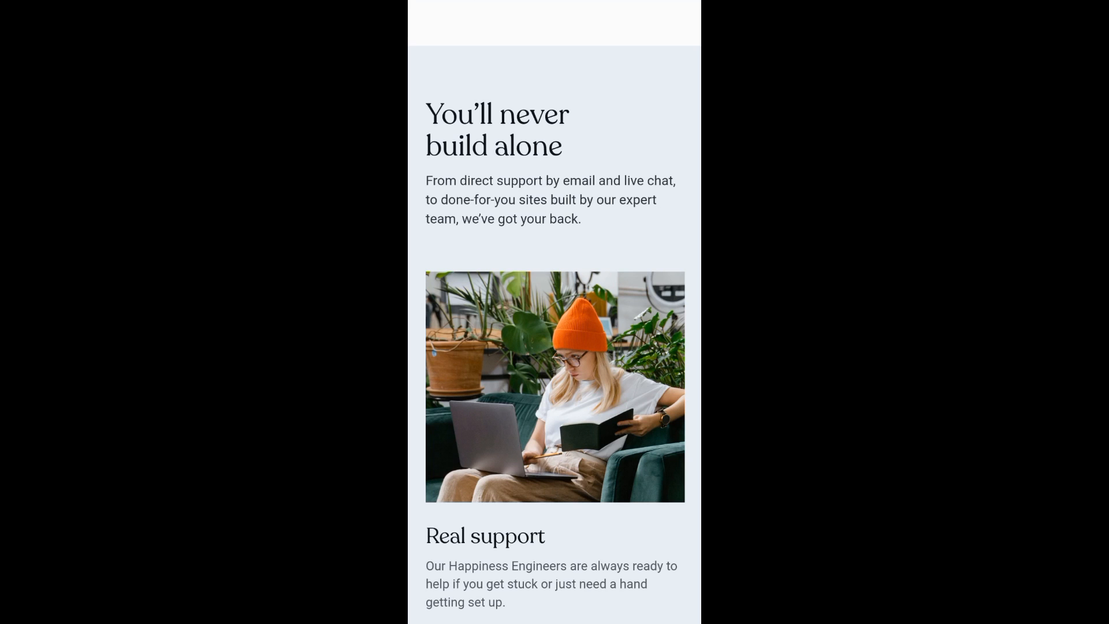
pyautogui.scroll(-3)
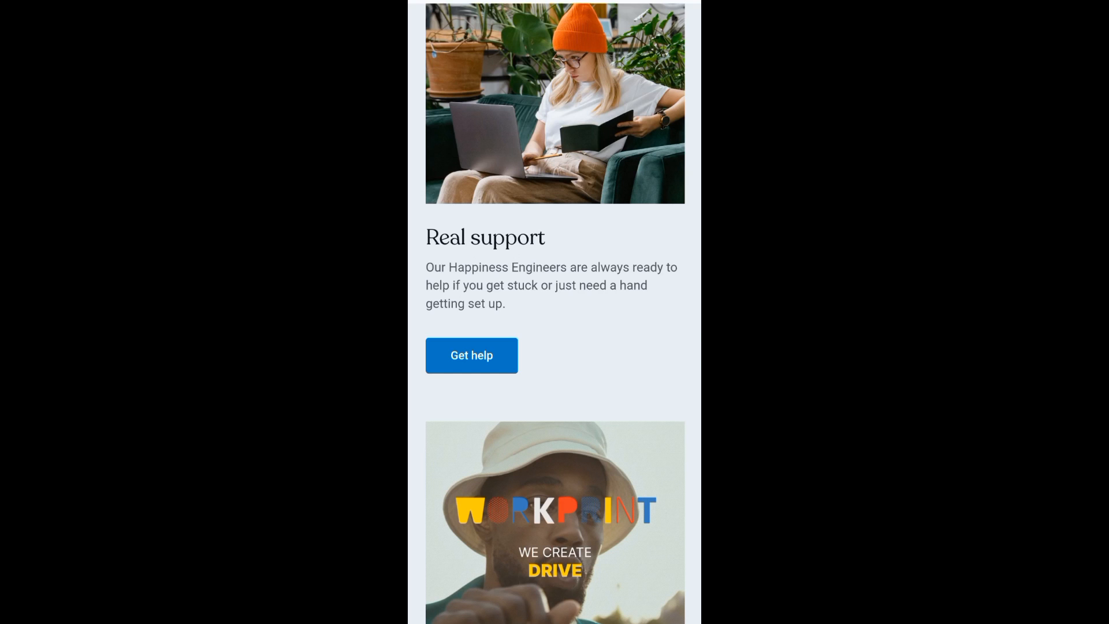
pyautogui.scroll(-3)
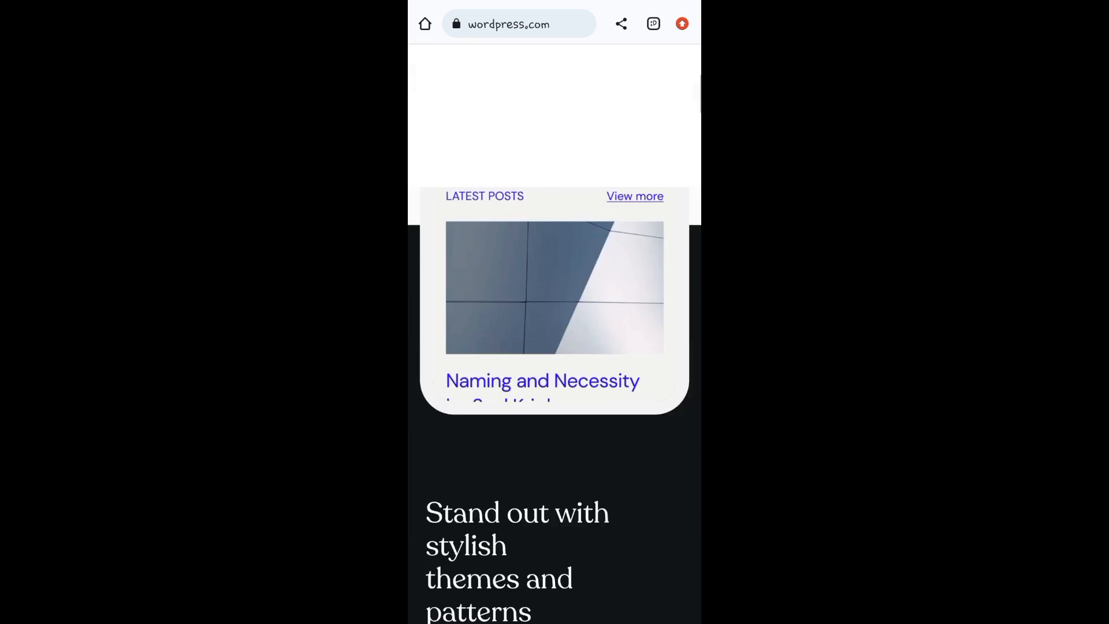
pyautogui.scroll(3)
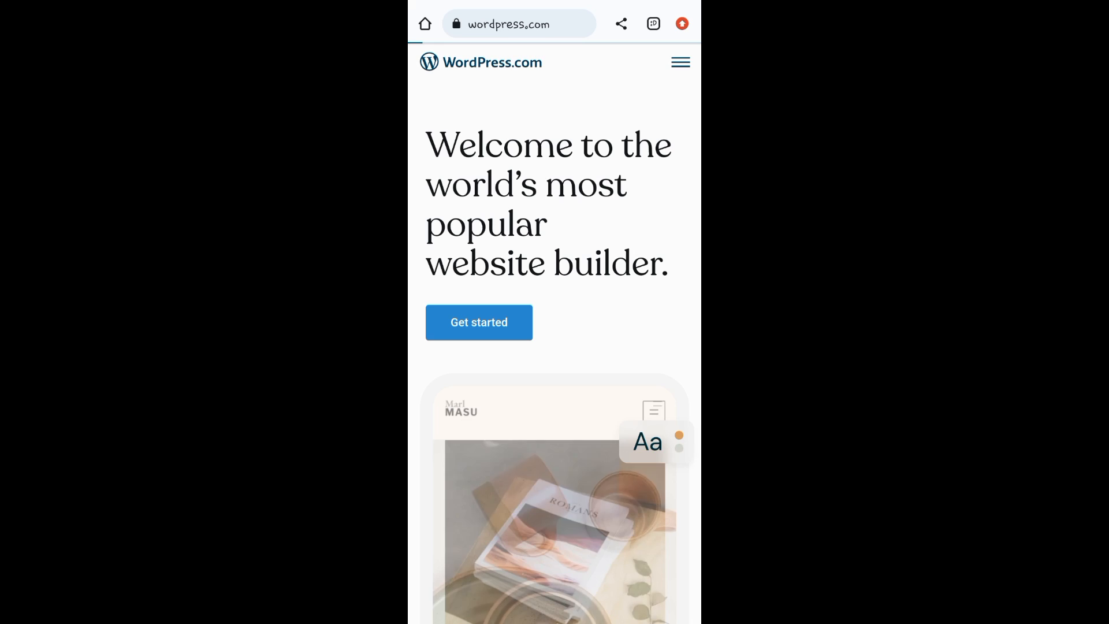
# Start site setup with Get started and enter 'y' in the domain search.
pyautogui.click(479, 322)
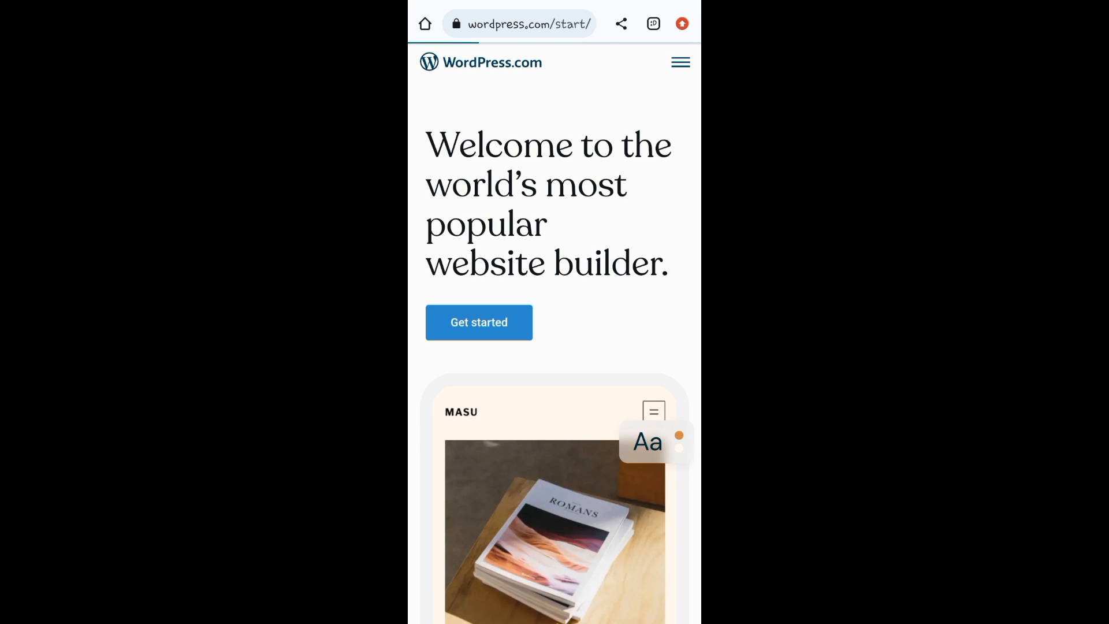
pyautogui.click(479, 322)
pyautogui.write('y')
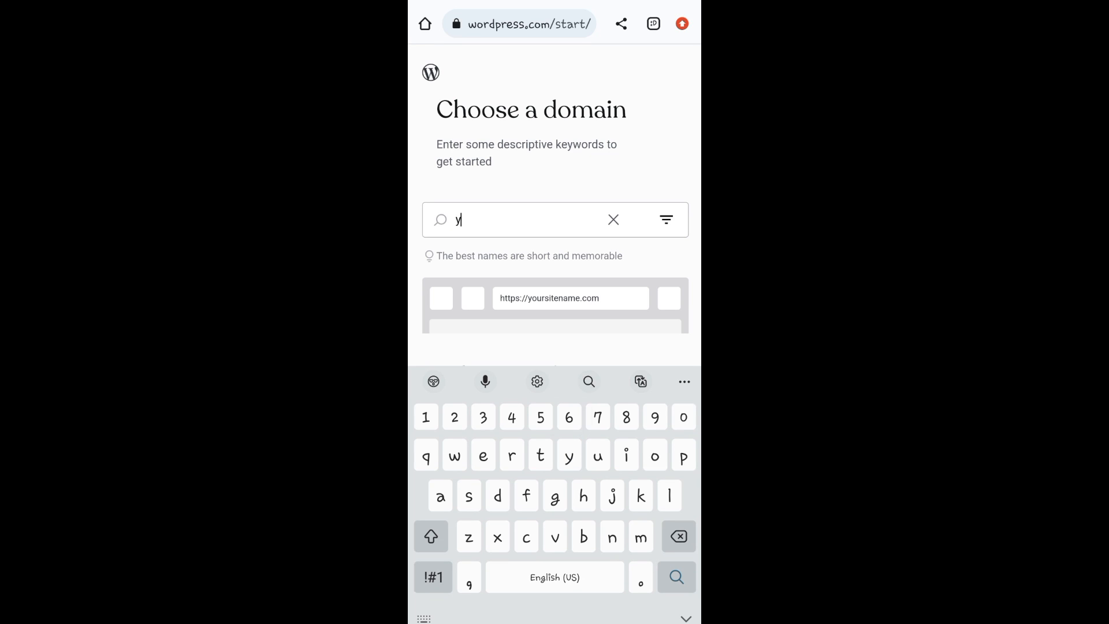
# Search domains for 'yeye' and select the free yeye35.wordpress.com address.
pyautogui.write('eye')
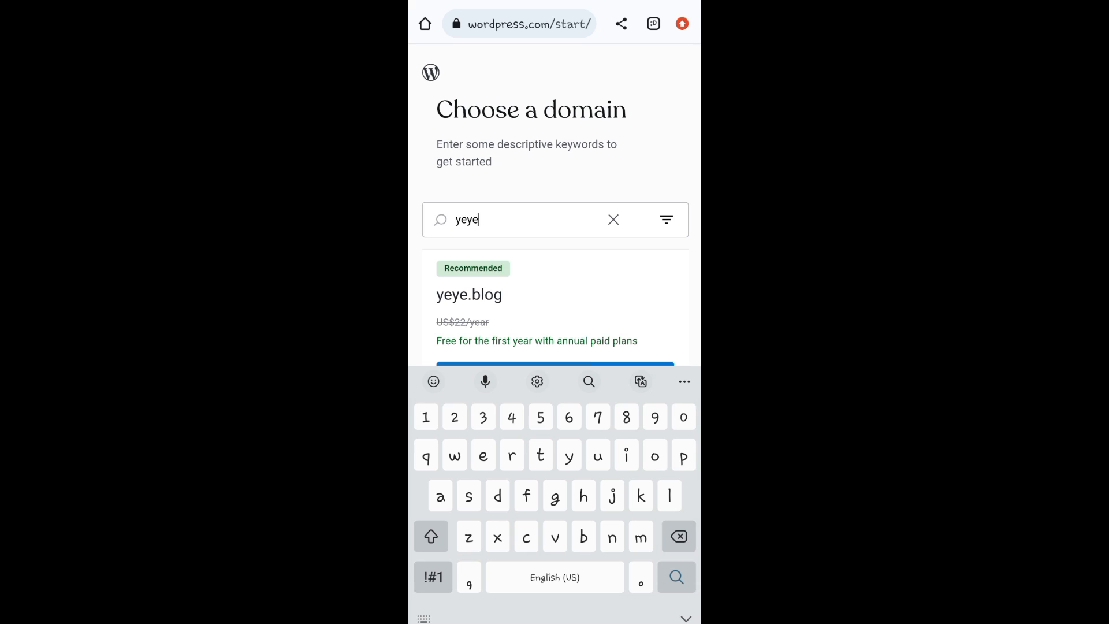
pyautogui.scroll(-3)
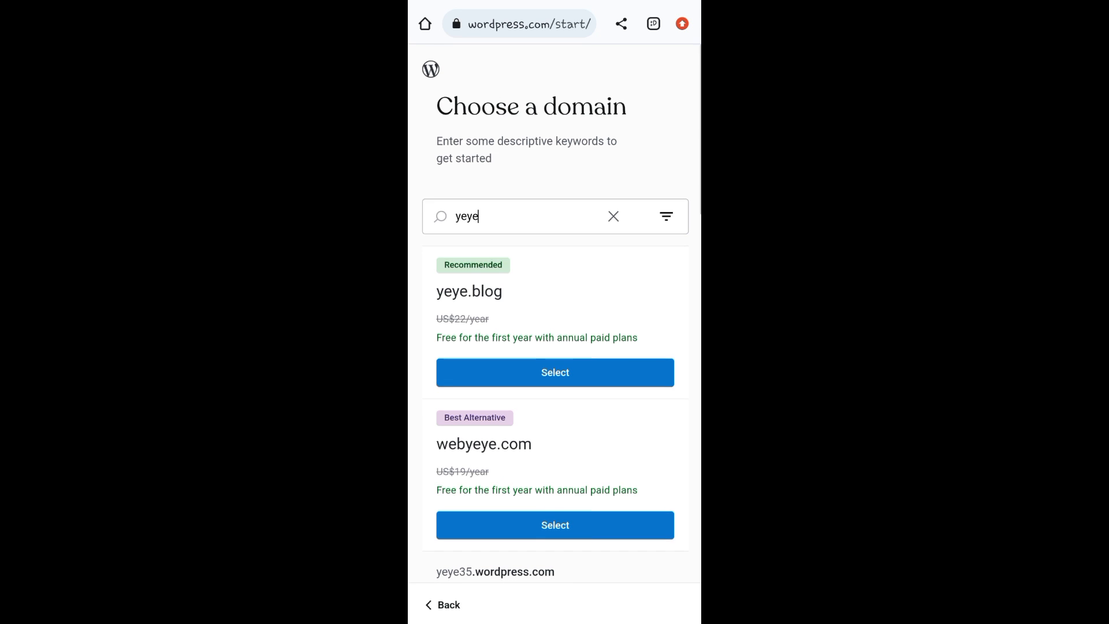
pyautogui.scroll(-3)
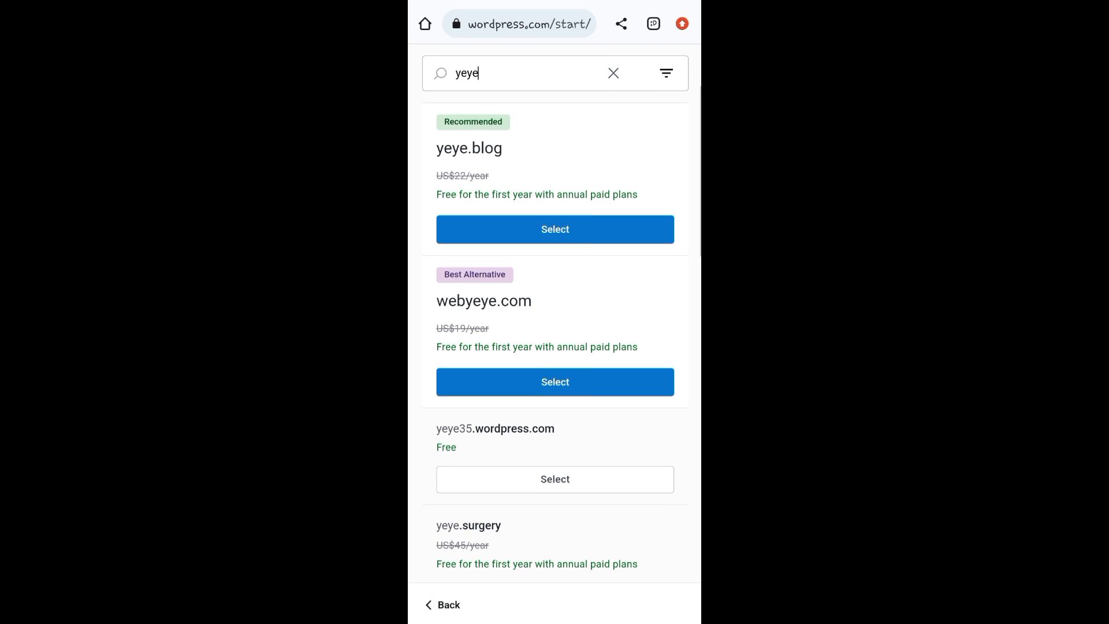
pyautogui.scroll(-3)
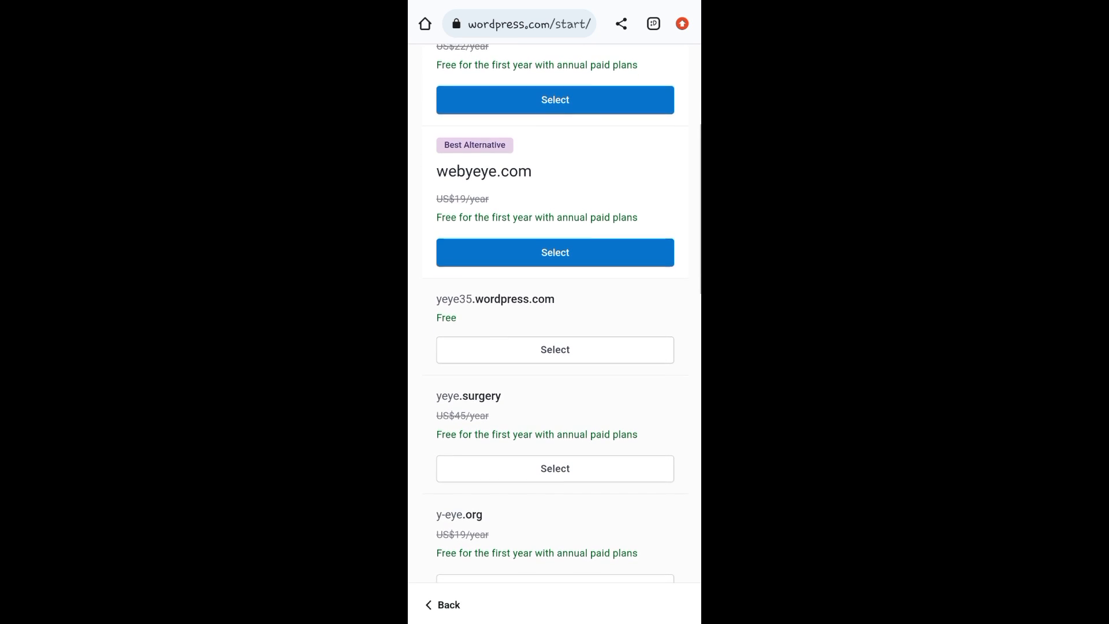
pyautogui.scroll(-3)
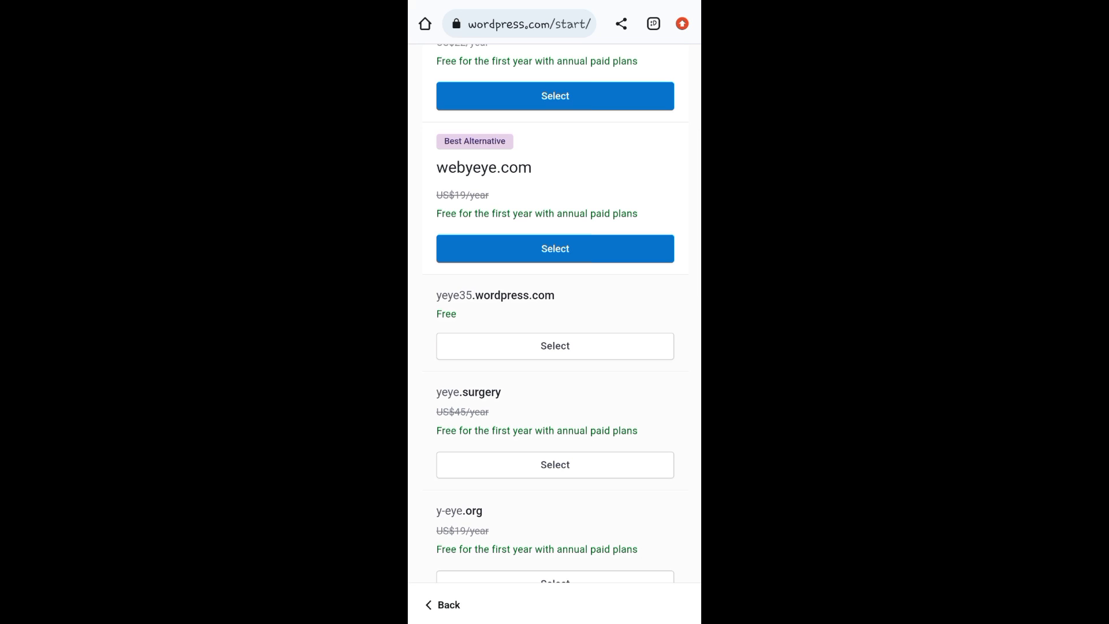
pyautogui.scroll(-3)
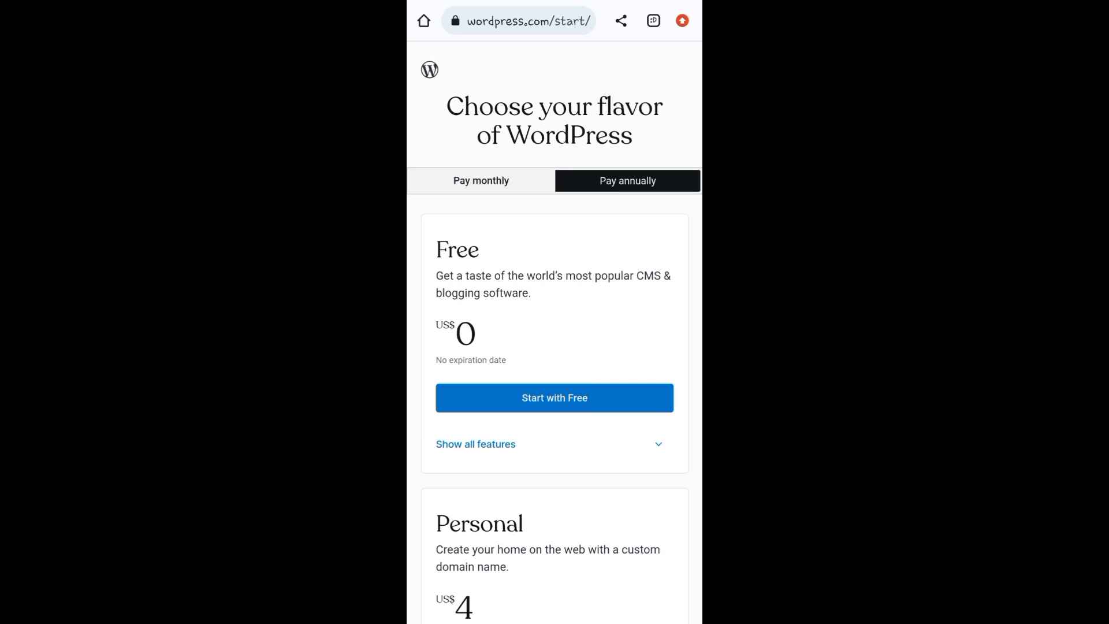
# Choose 'Start with Free' on the Choose your flavor plan page.
pyautogui.click(554, 398)
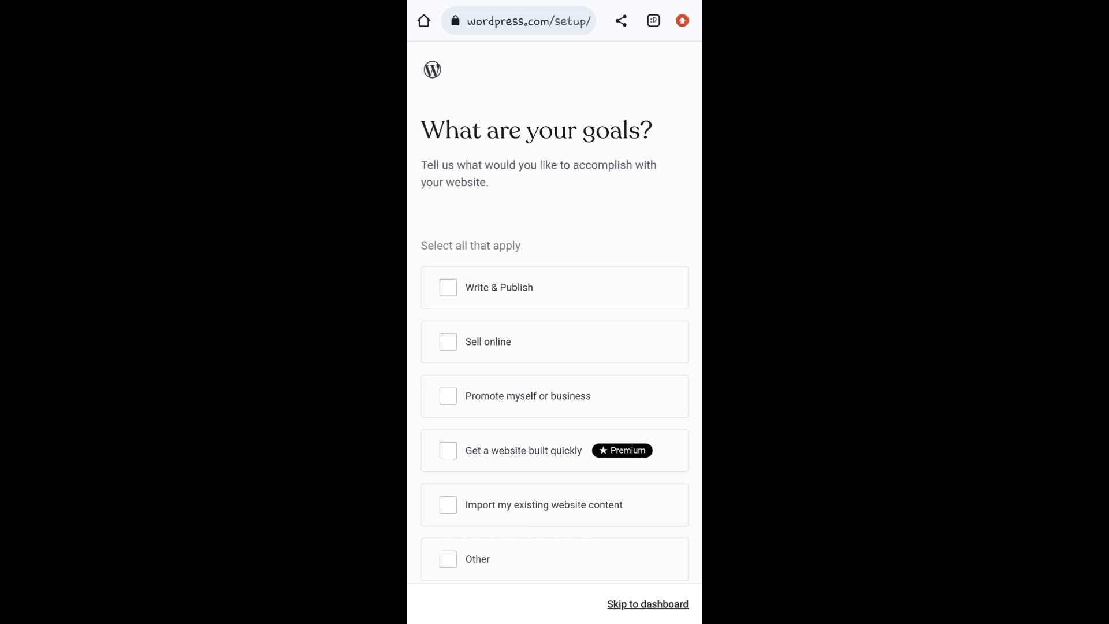
# Tick the Write & Publish goal and continue to the website category question.
pyautogui.click(448, 287)
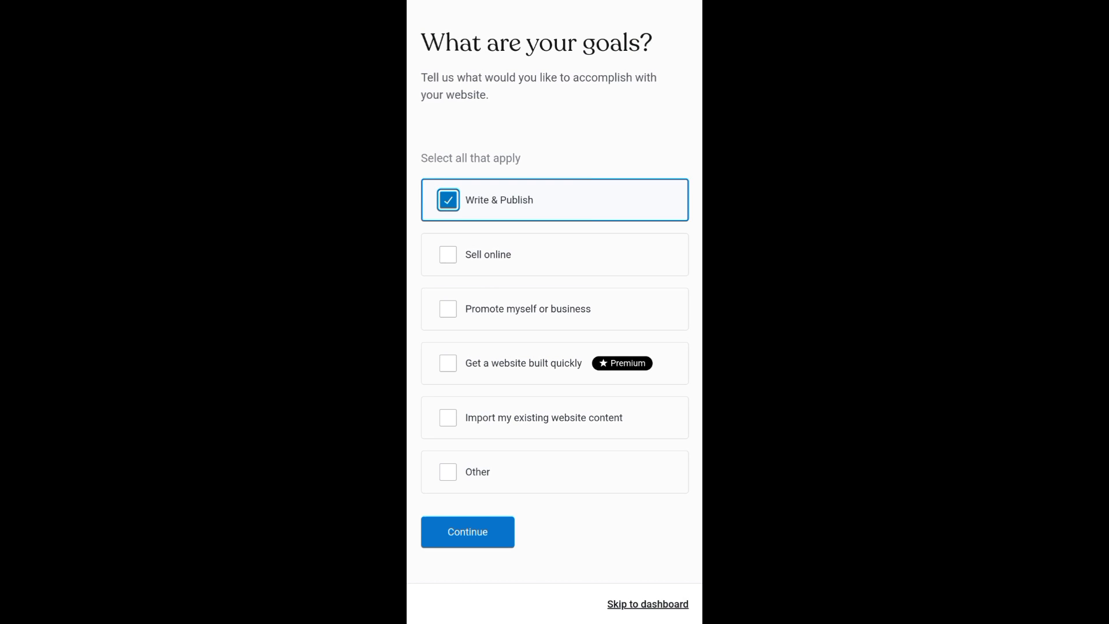
pyautogui.click(468, 531)
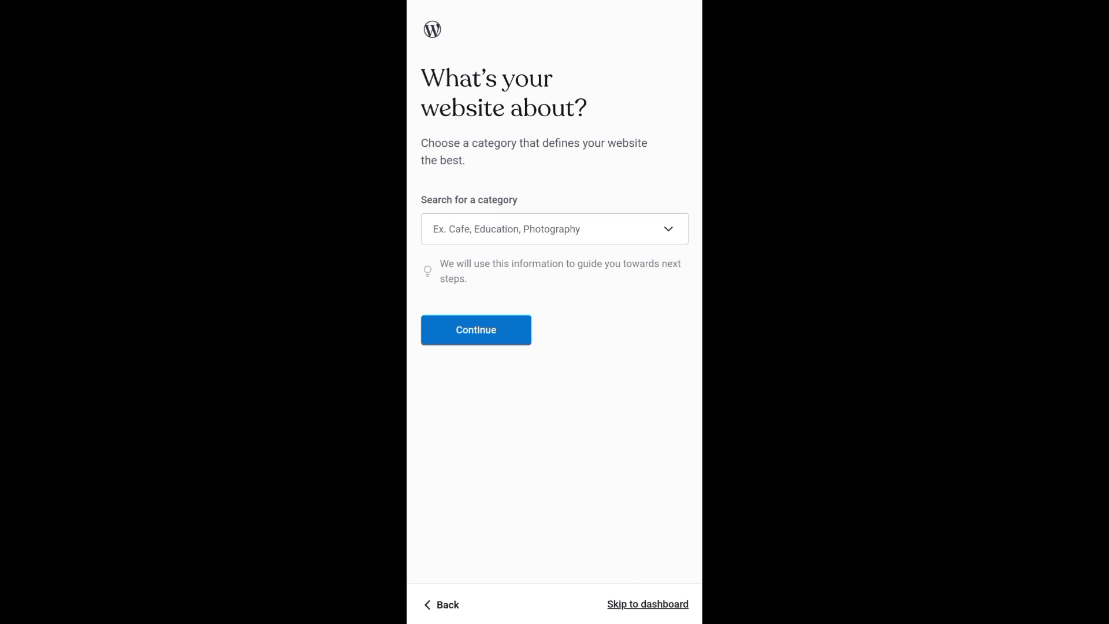
pyautogui.click(555, 228)
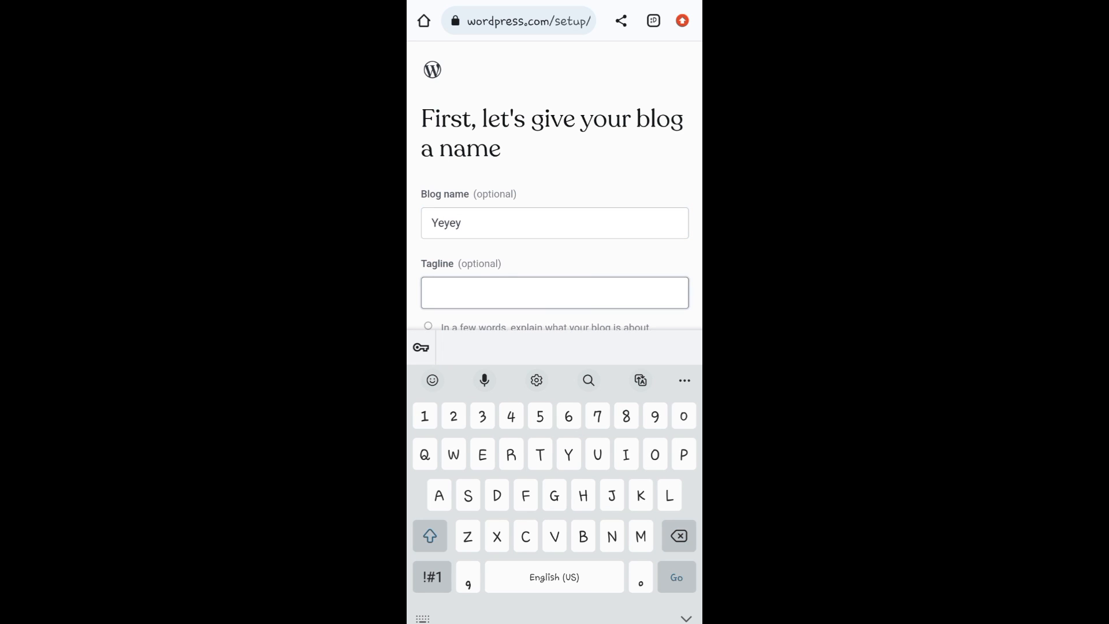
# Name the blog 'Yeyey' with tagline 'Yeye Bonel' and continue to the launch checklist.
pyautogui.write('Yeye Bonel')
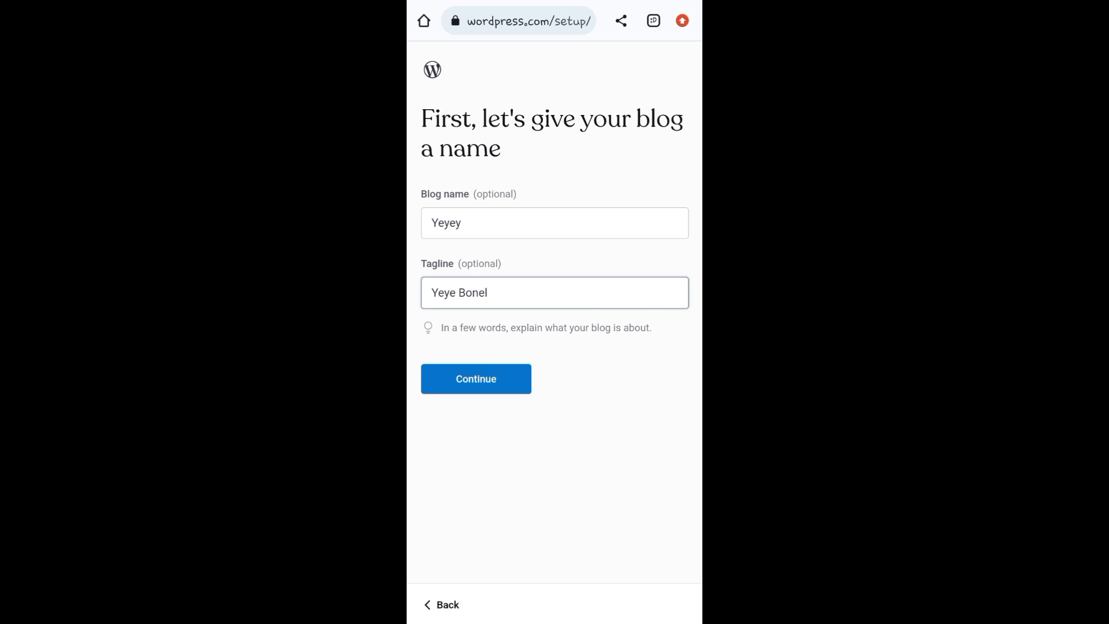
pyautogui.click(476, 379)
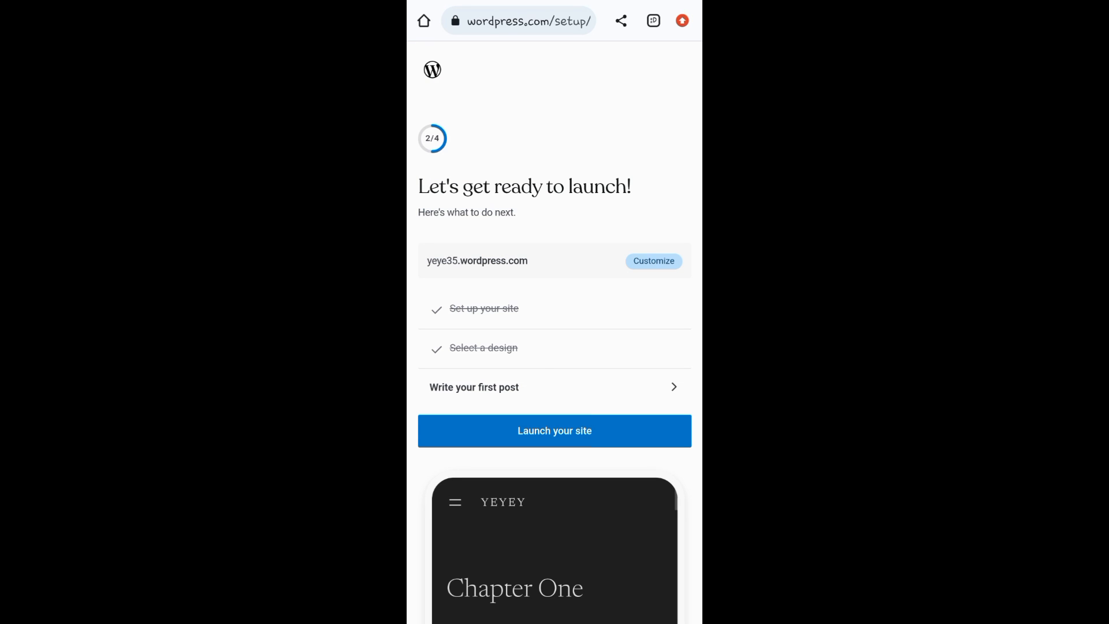
# Launch yeye35.wordpress.com from the launch checklist.
pyautogui.click(555, 431)
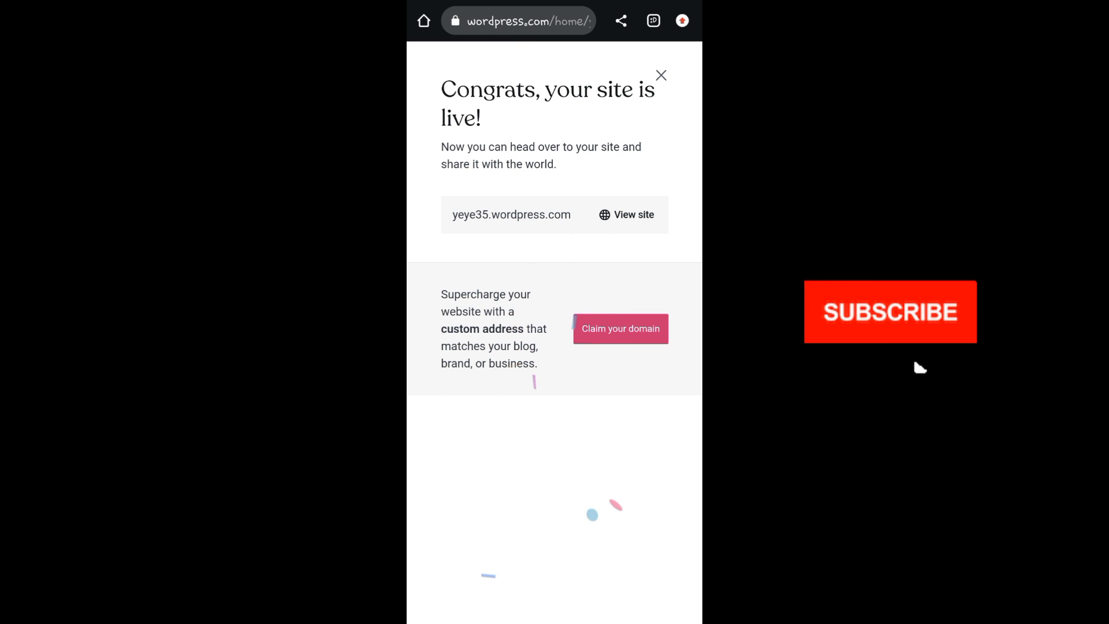
pyautogui.click(891, 313)
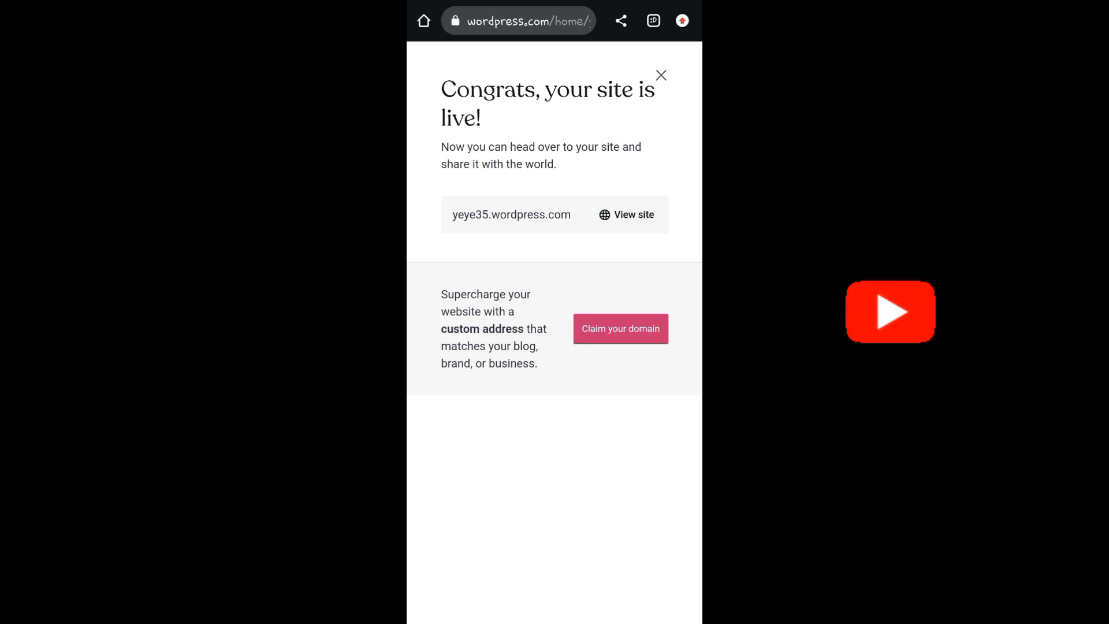
pyautogui.click(890, 312)
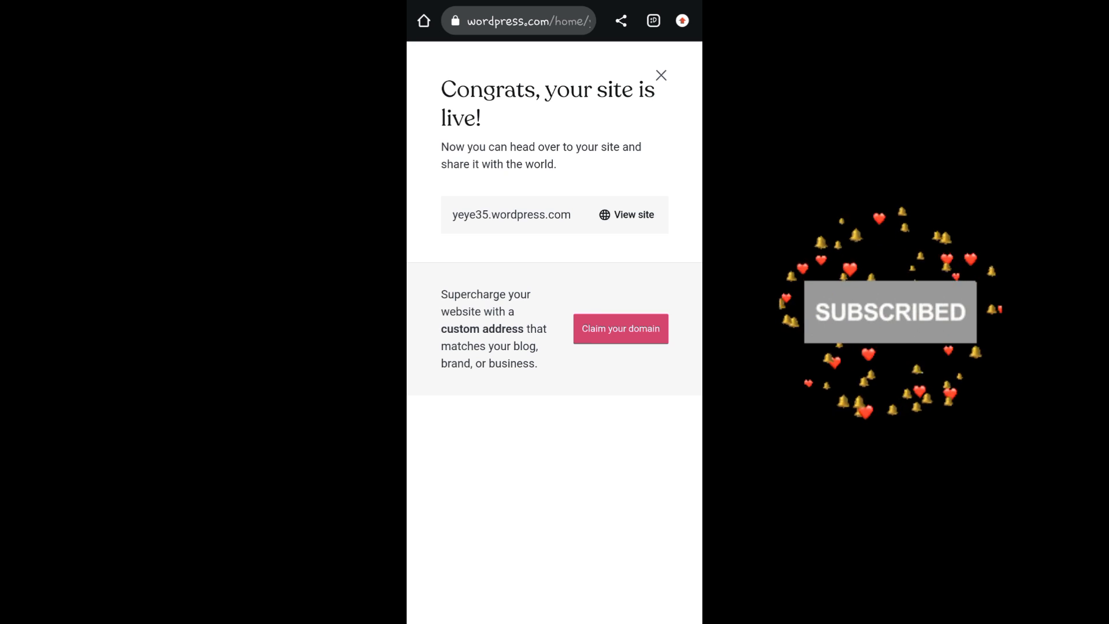